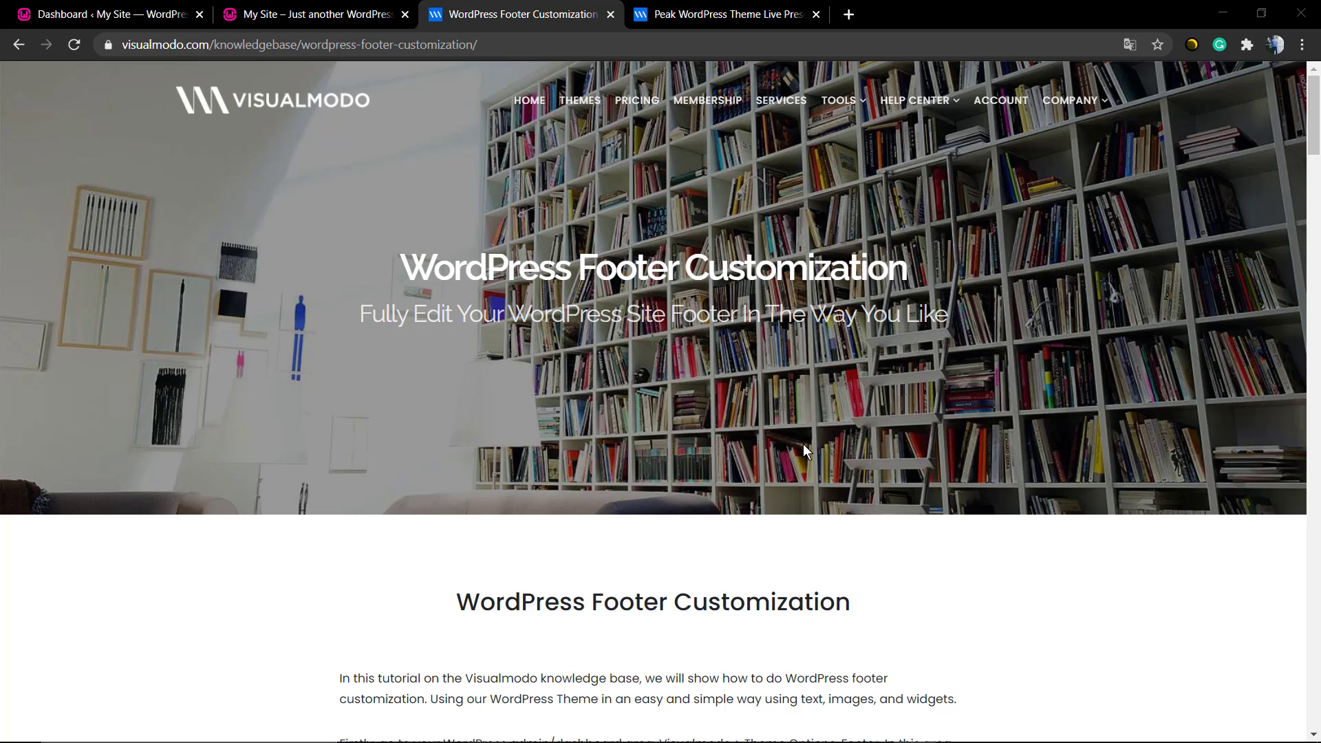
Step: Review the Peak live demo's footer text widget and copyright line, then return to the dashboard
click(725, 14)
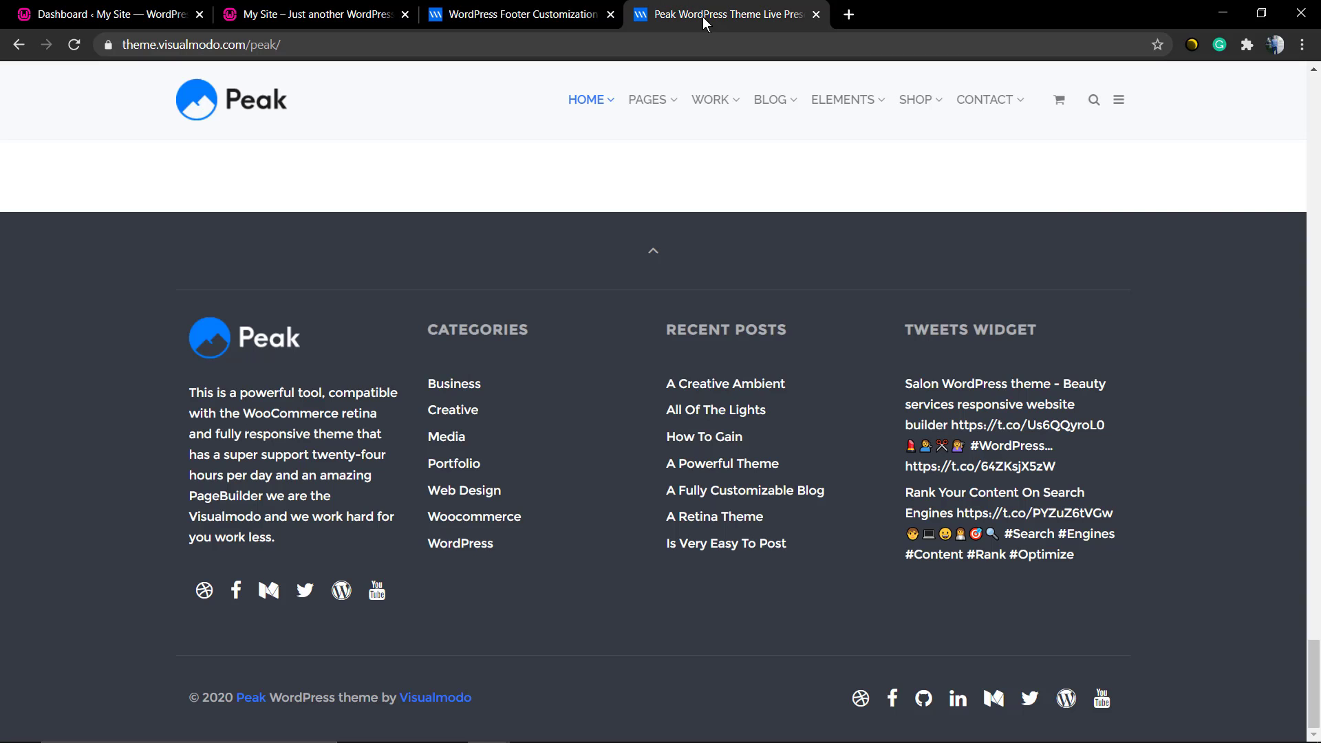
mouse_move(264, 288)
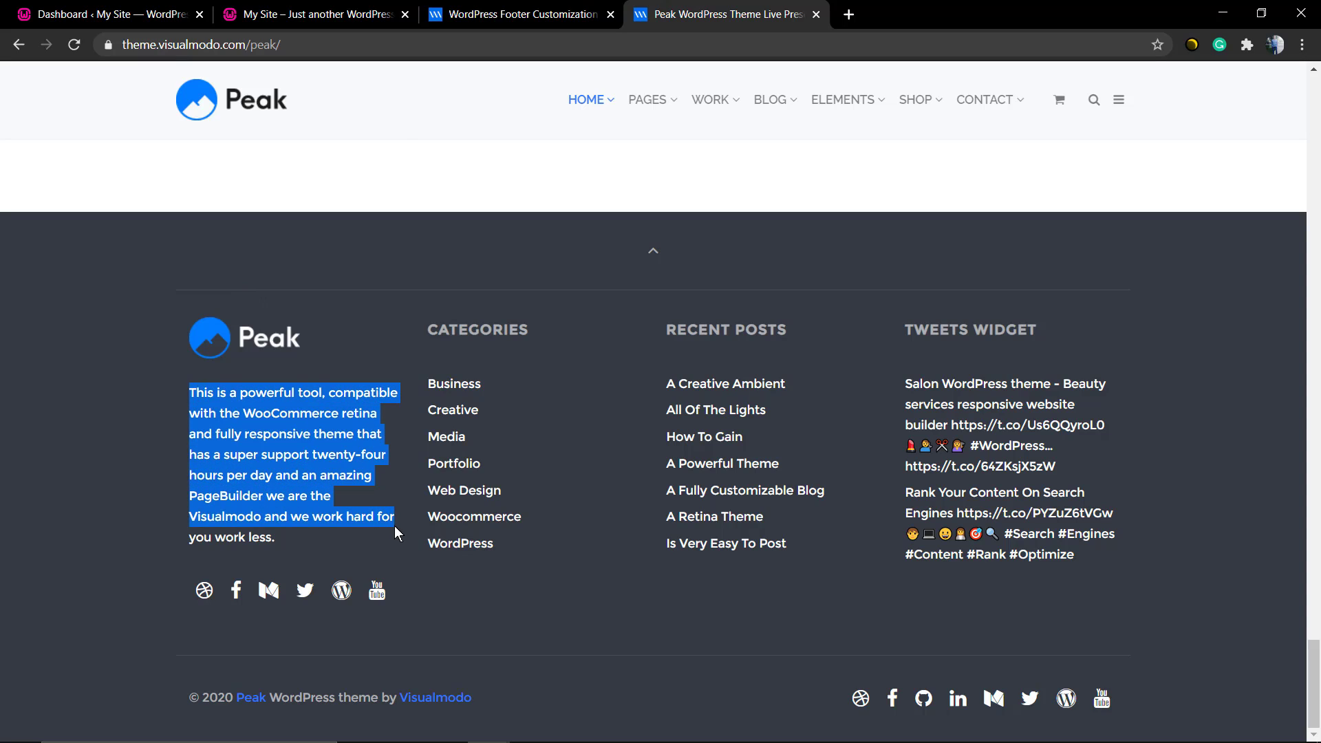
click(792, 598)
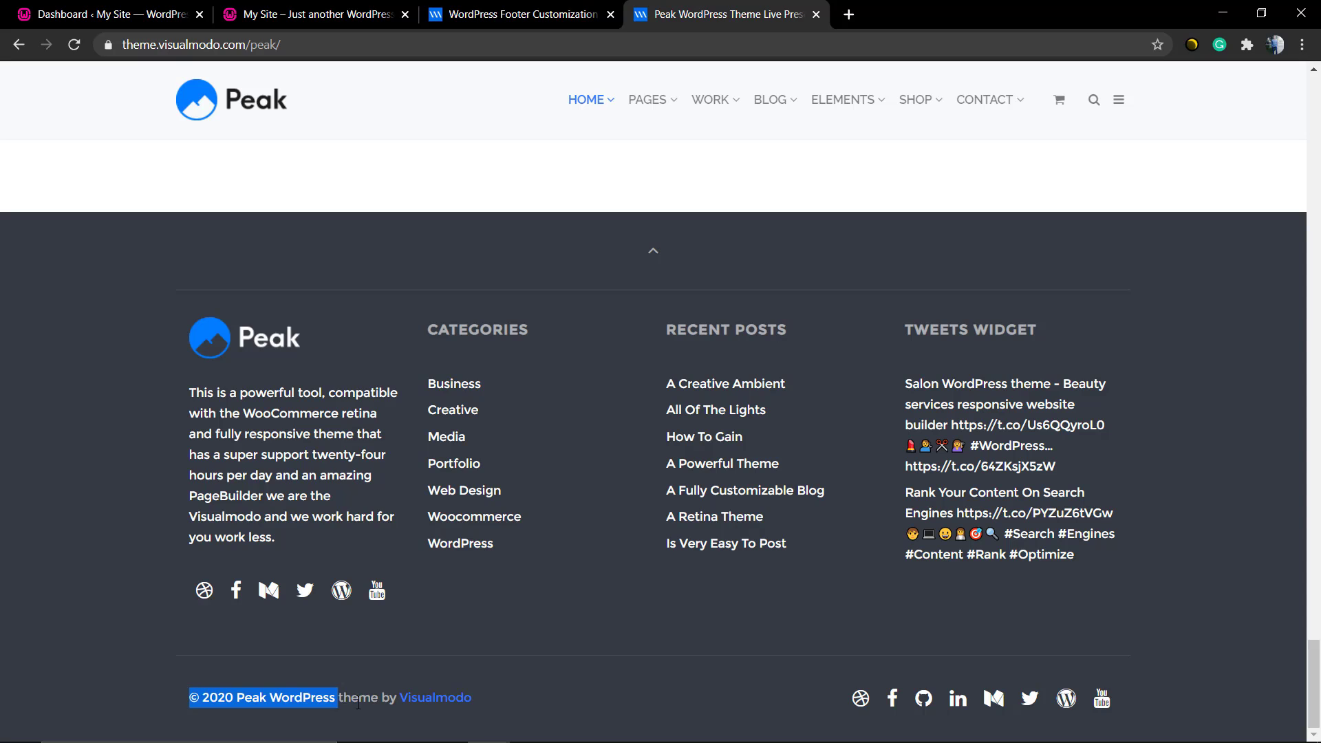
mouse_move(798, 497)
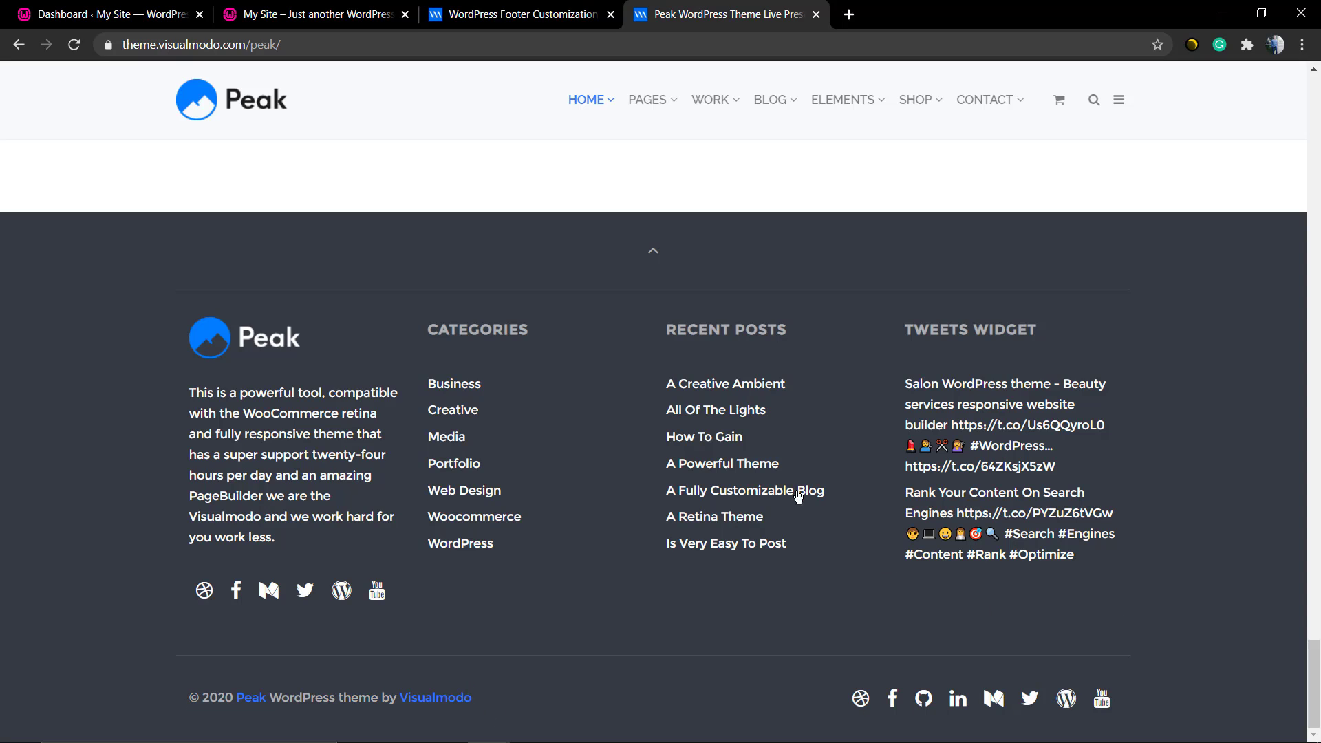
click(312, 14)
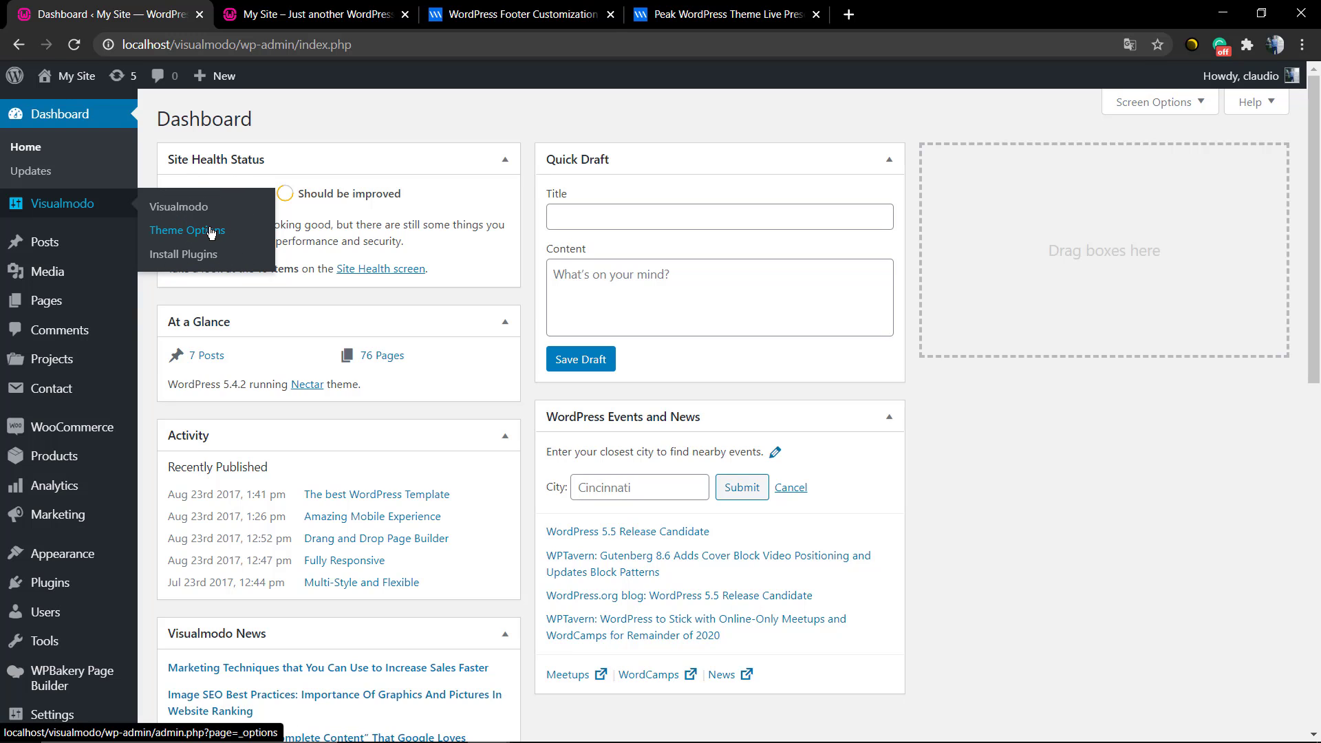
Step: In Theme Options, view the Footer copyright settings and then the Colors > Footer settings
click(187, 229)
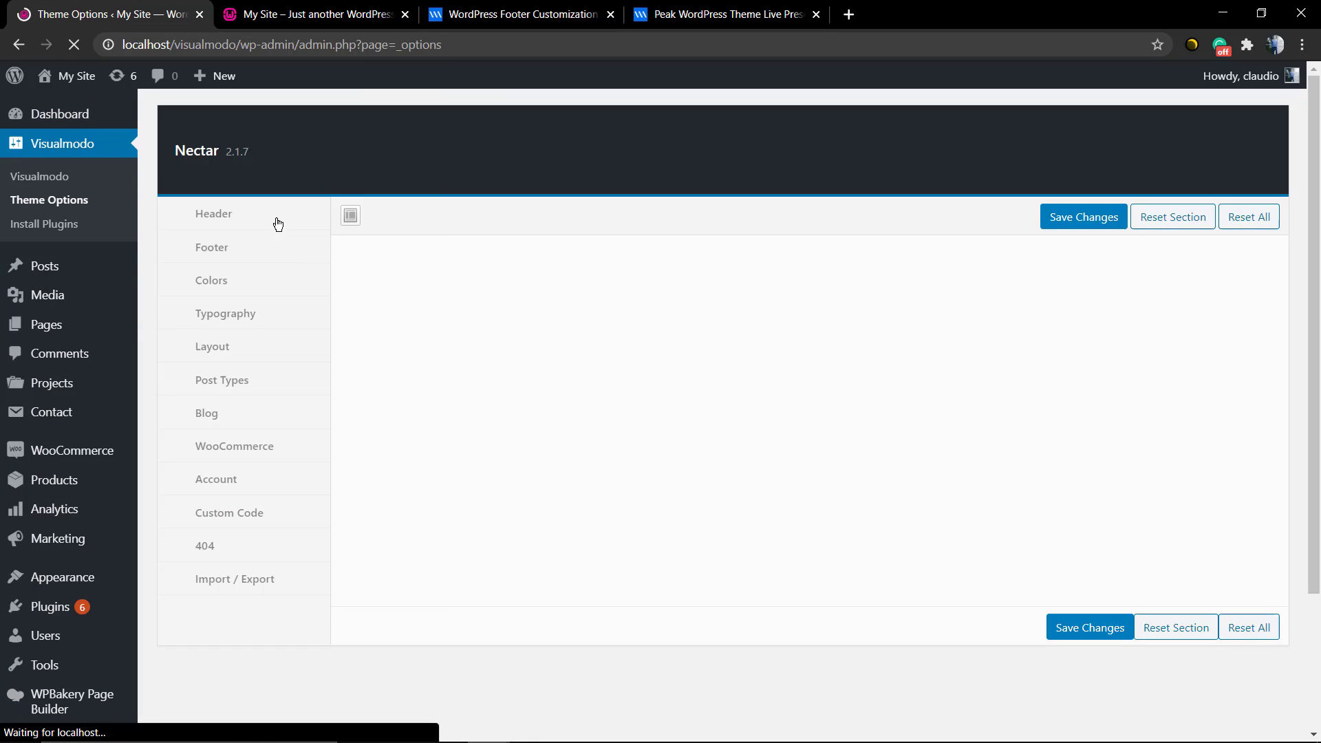
click(213, 214)
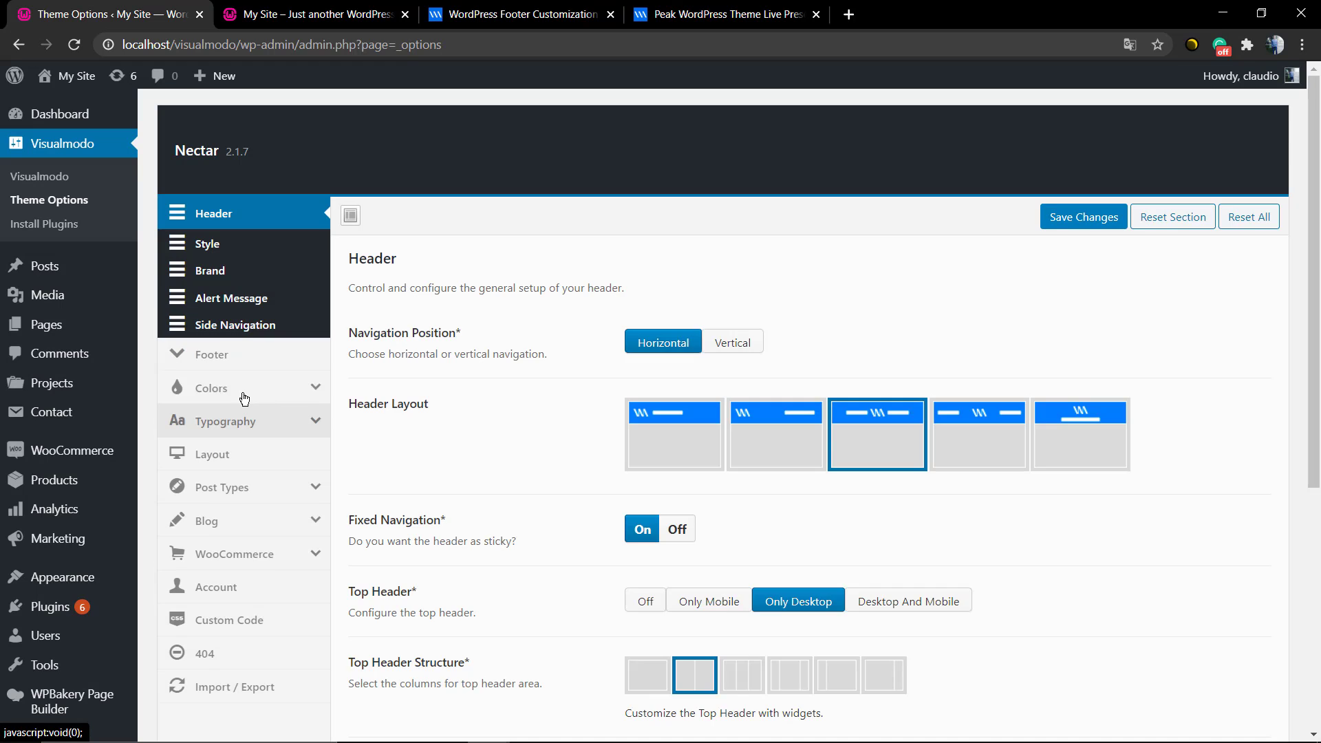
click(212, 354)
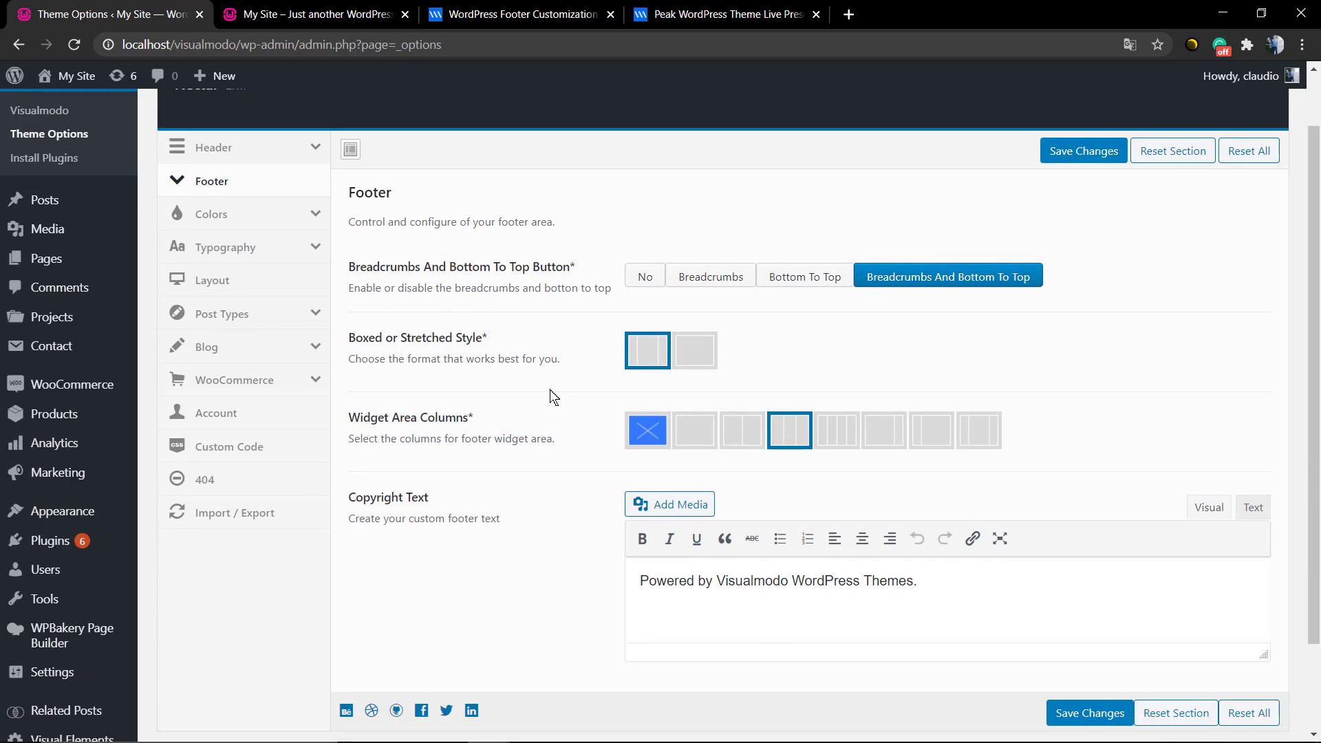
click(212, 214)
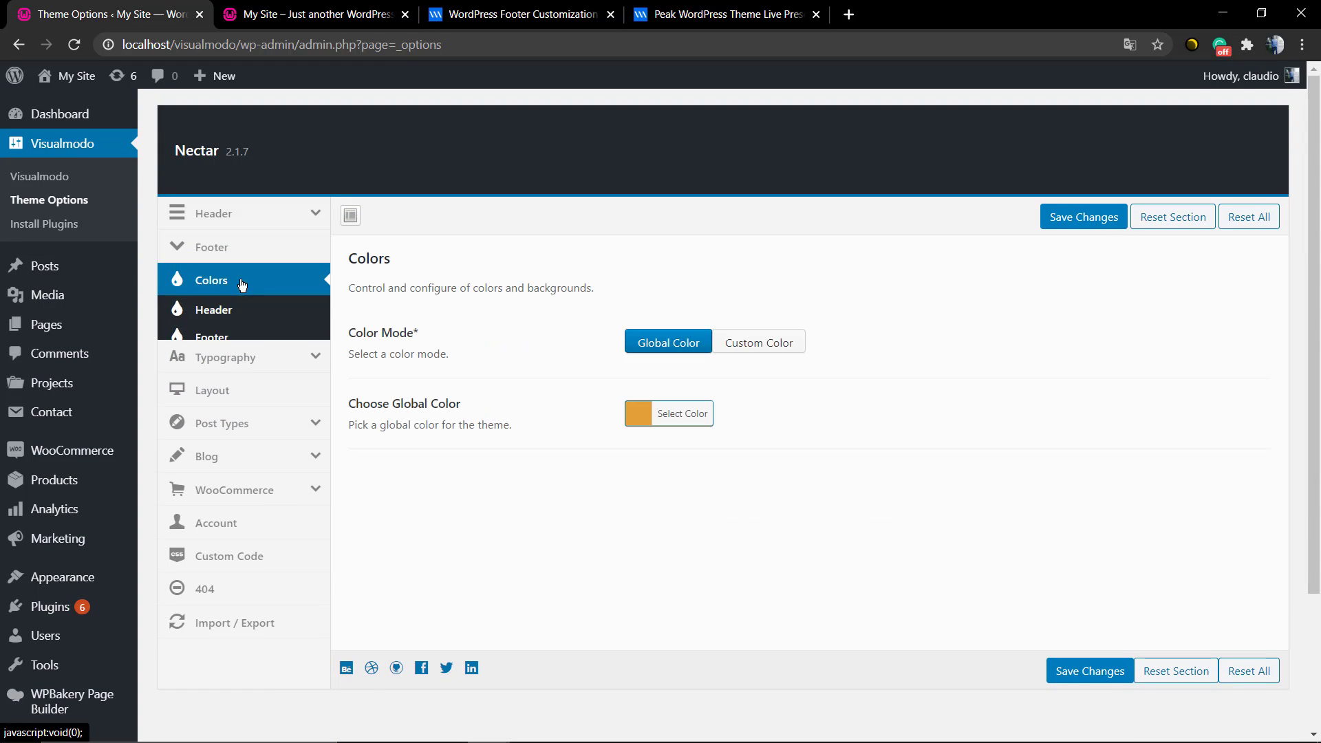
click(212, 335)
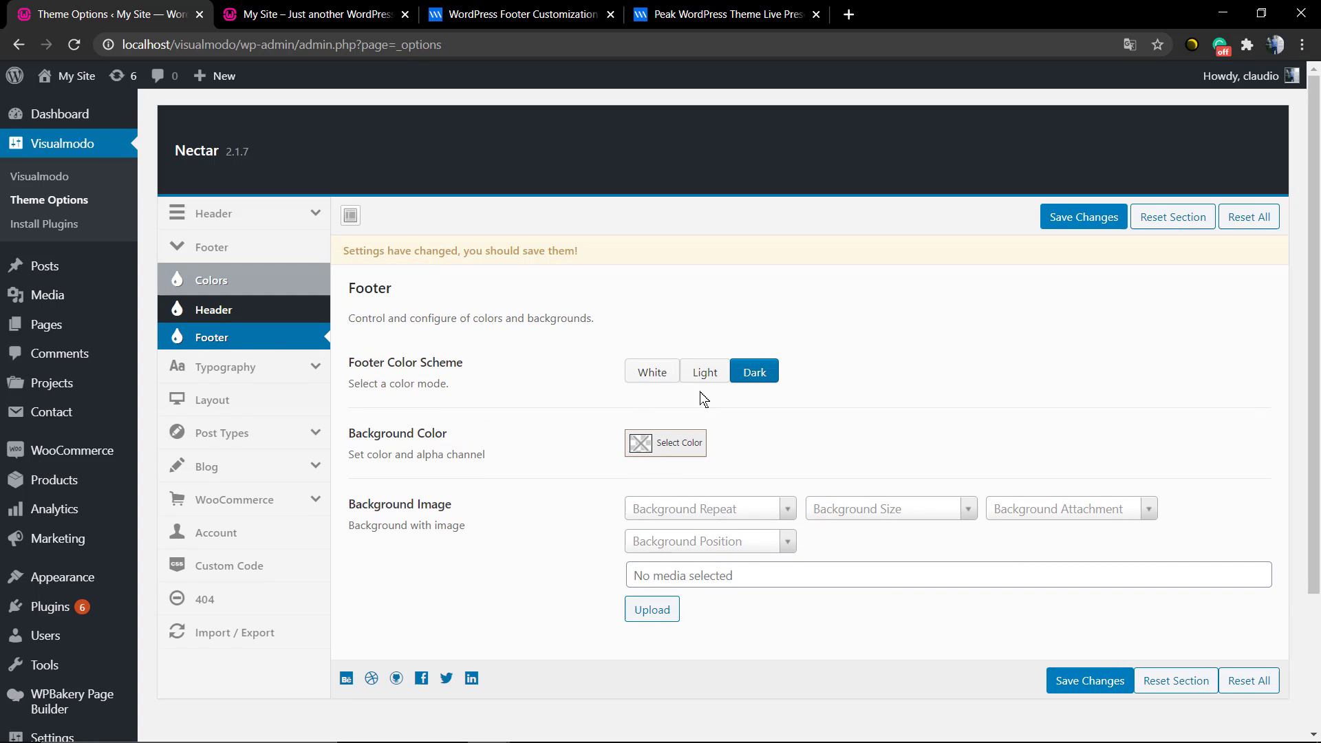
mouse_move(1083, 216)
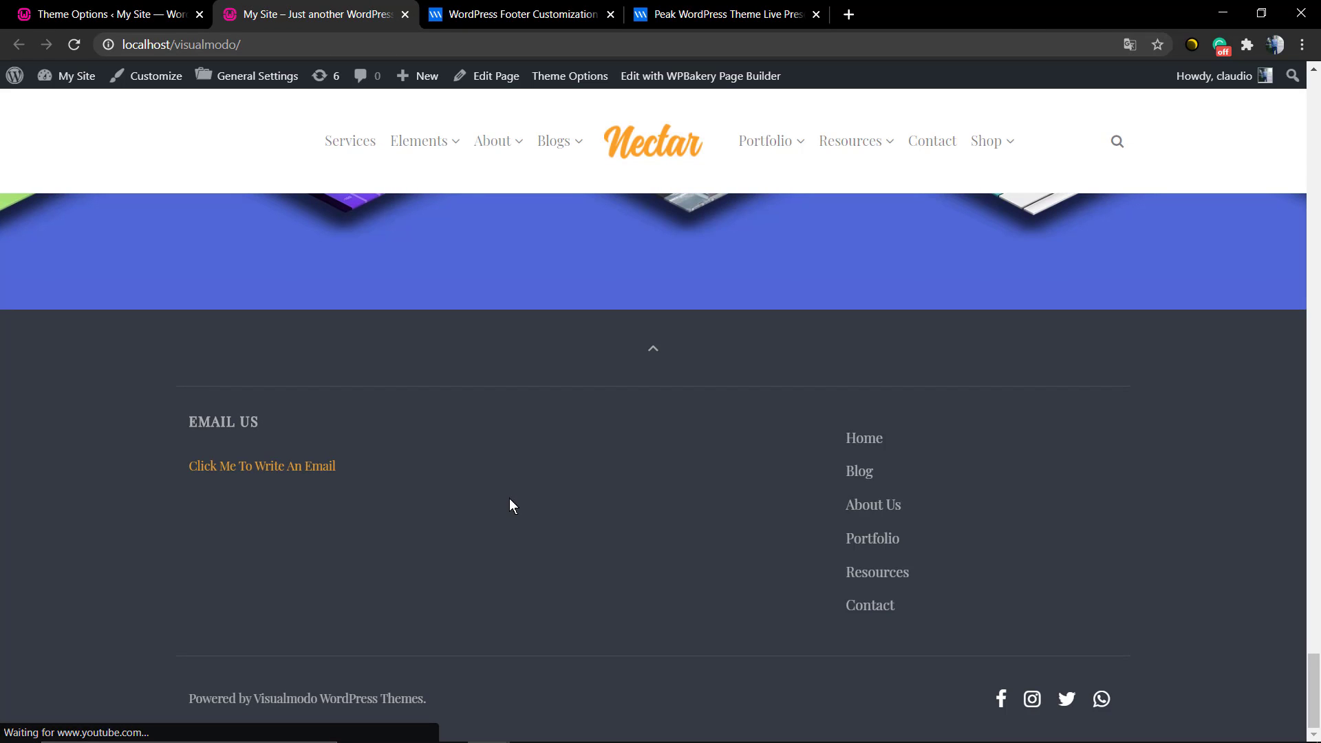
mouse_move(565, 567)
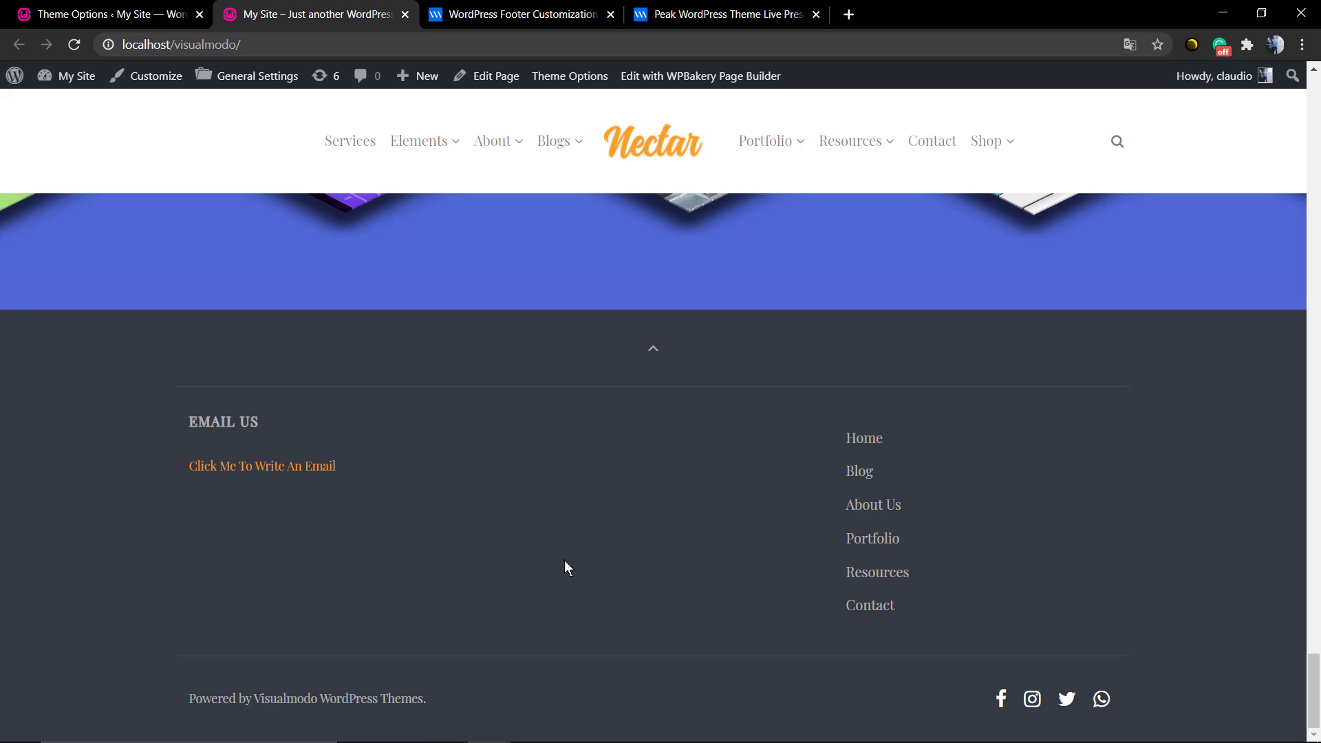
mouse_move(648, 566)
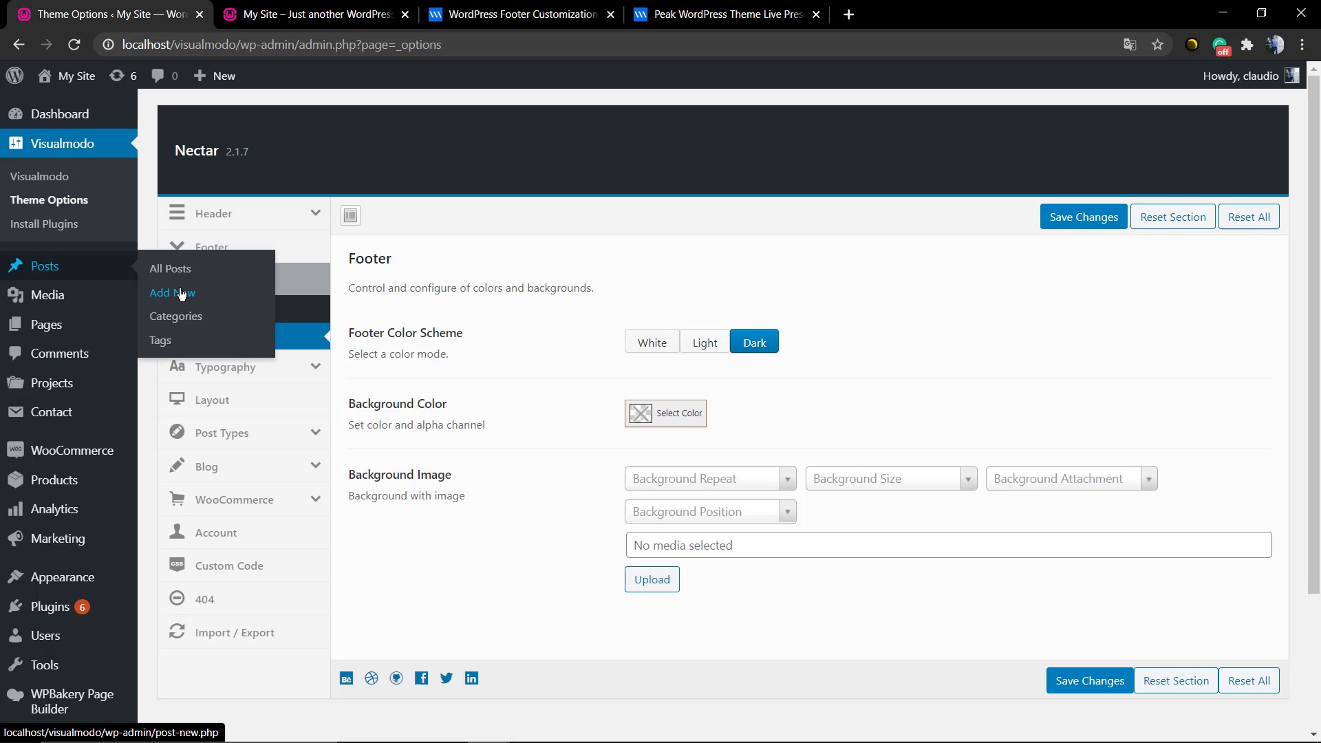
mouse_move(83, 301)
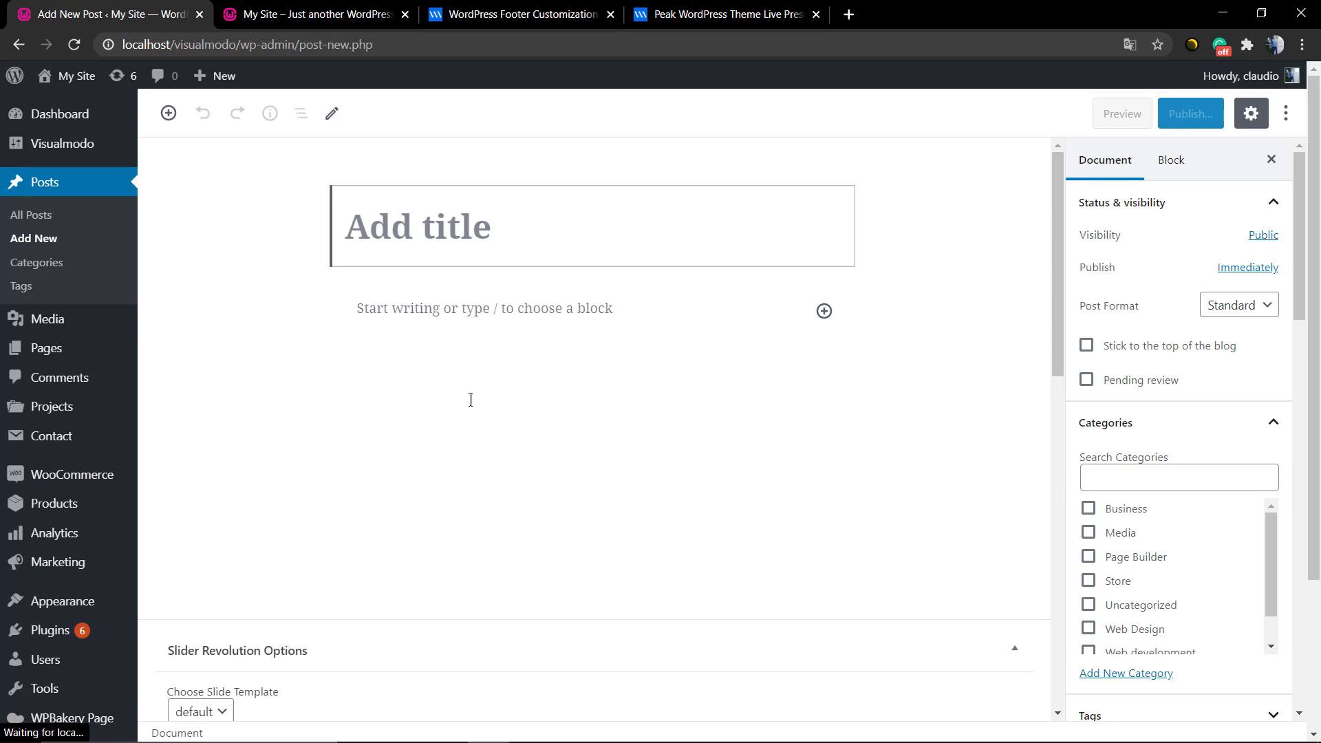
Step: Write the paragraph 'Website powered by Visualmodo WordPress Themes' in the post body
click(484, 308)
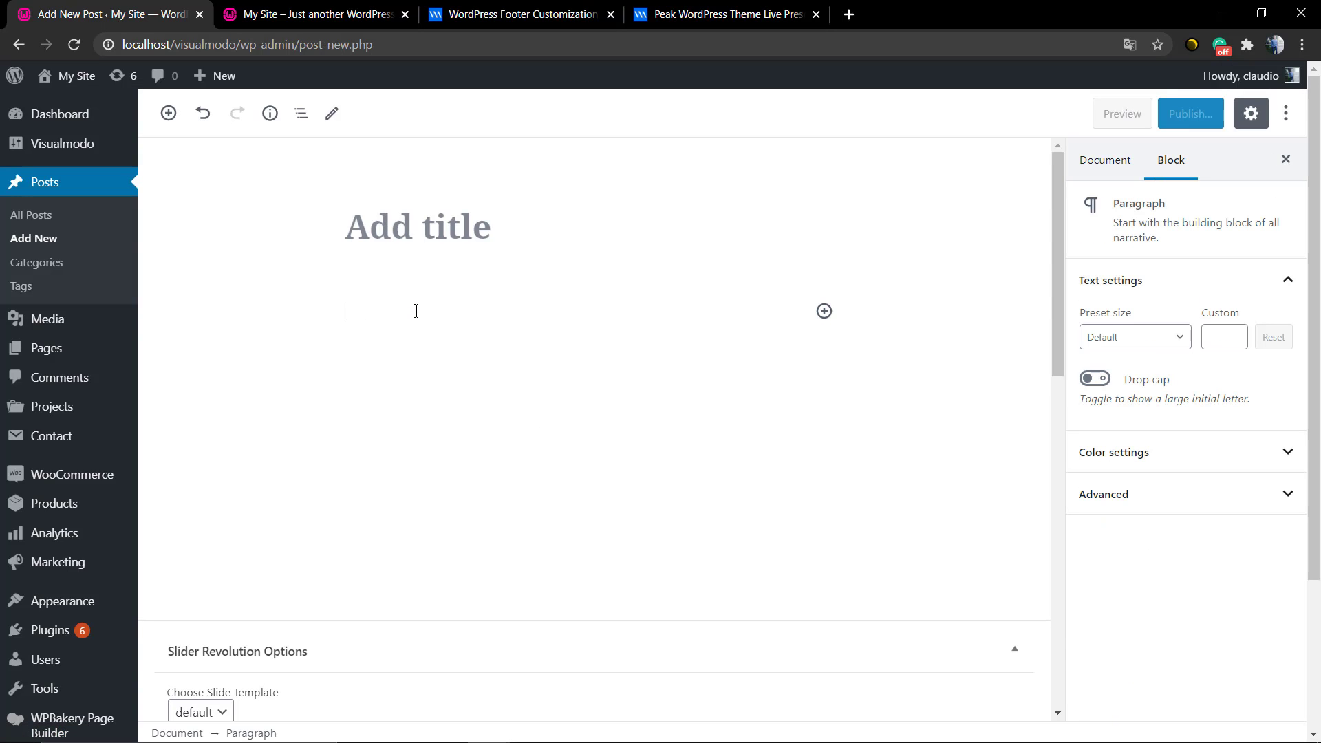
text(W)
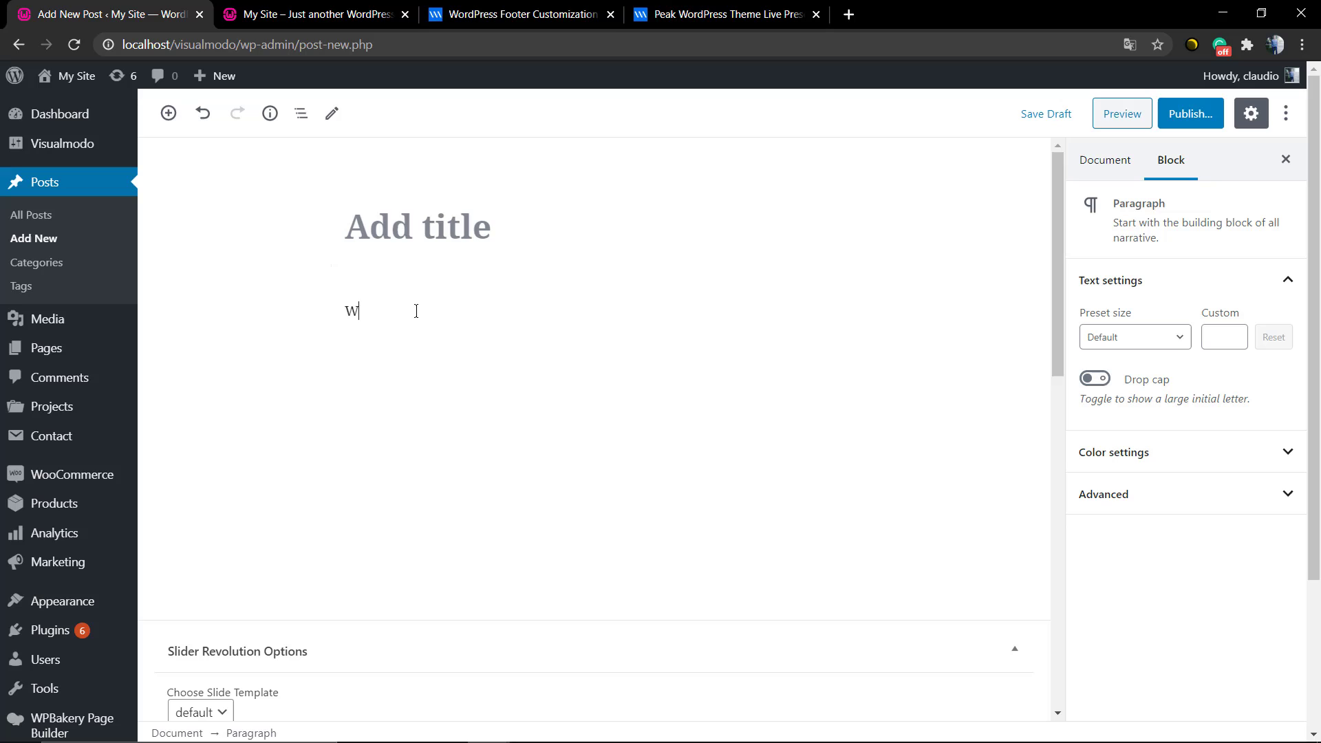
text(ebsite po)
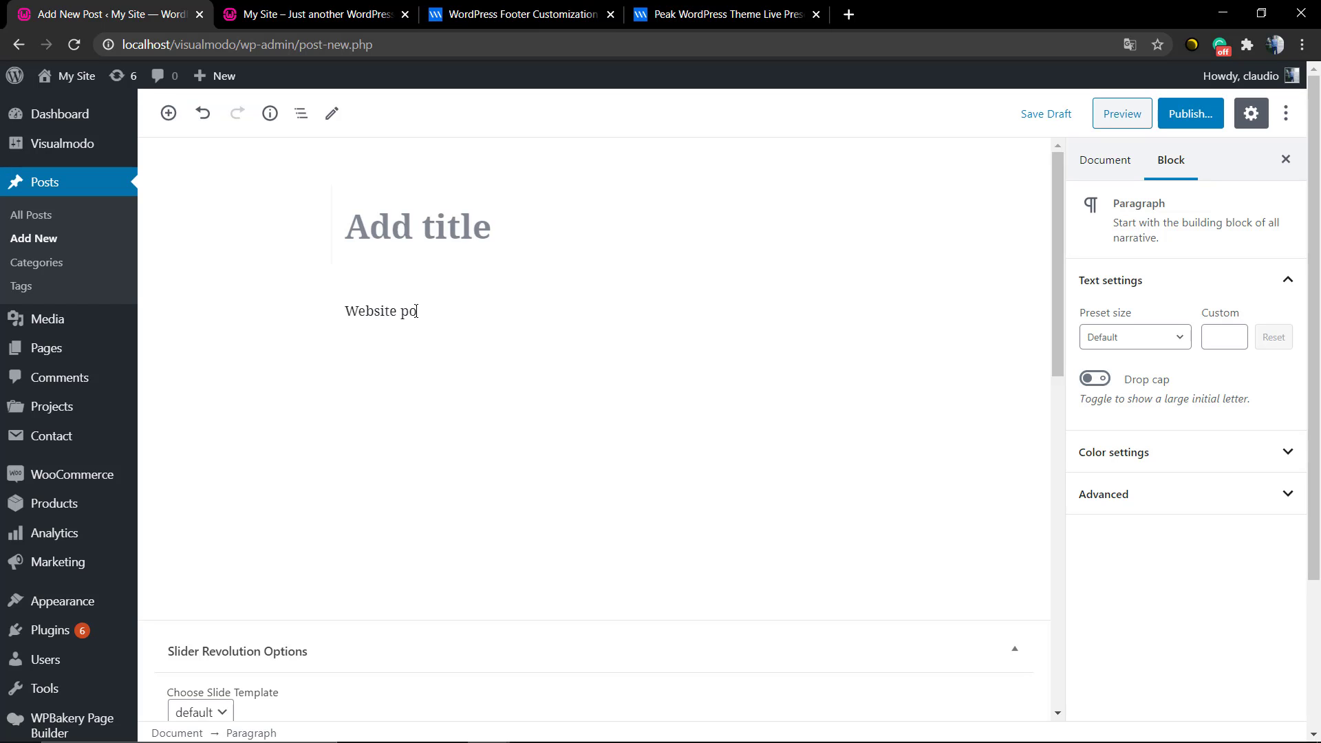
text(wered by V)
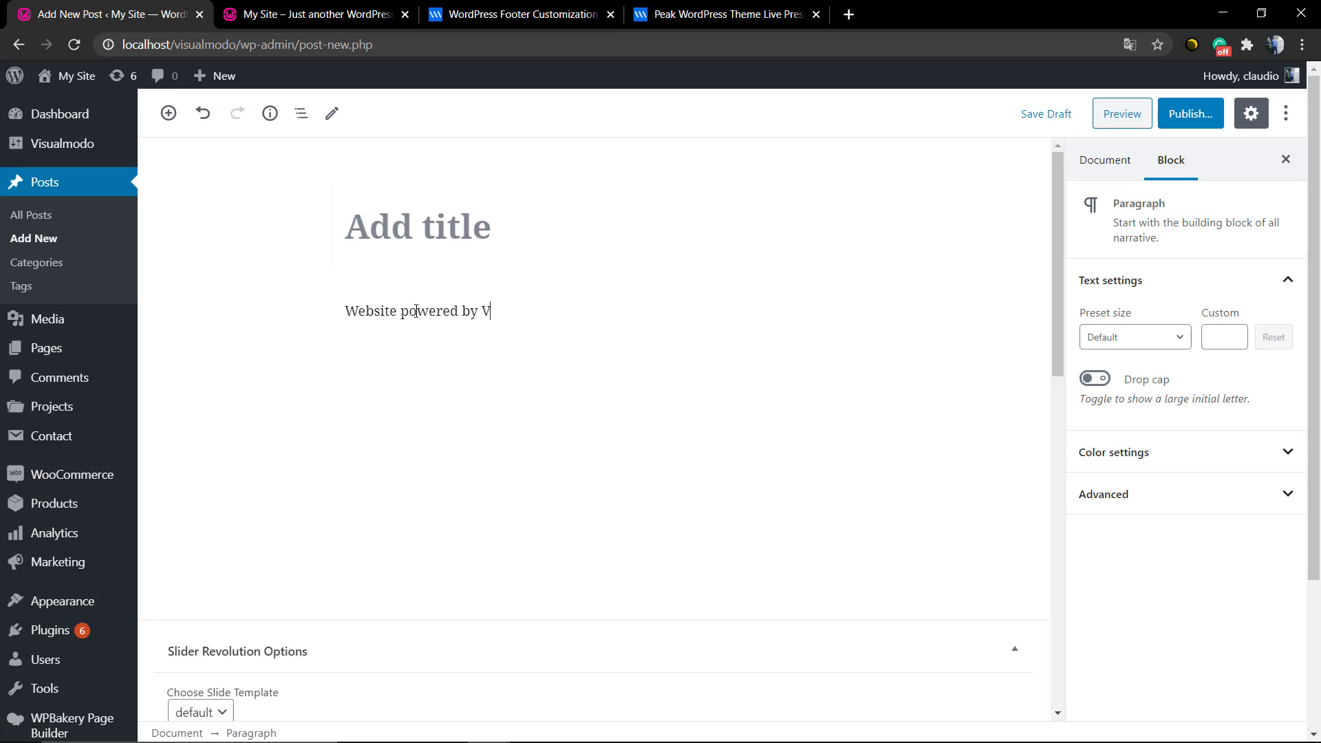
text(isualmodo WEor)
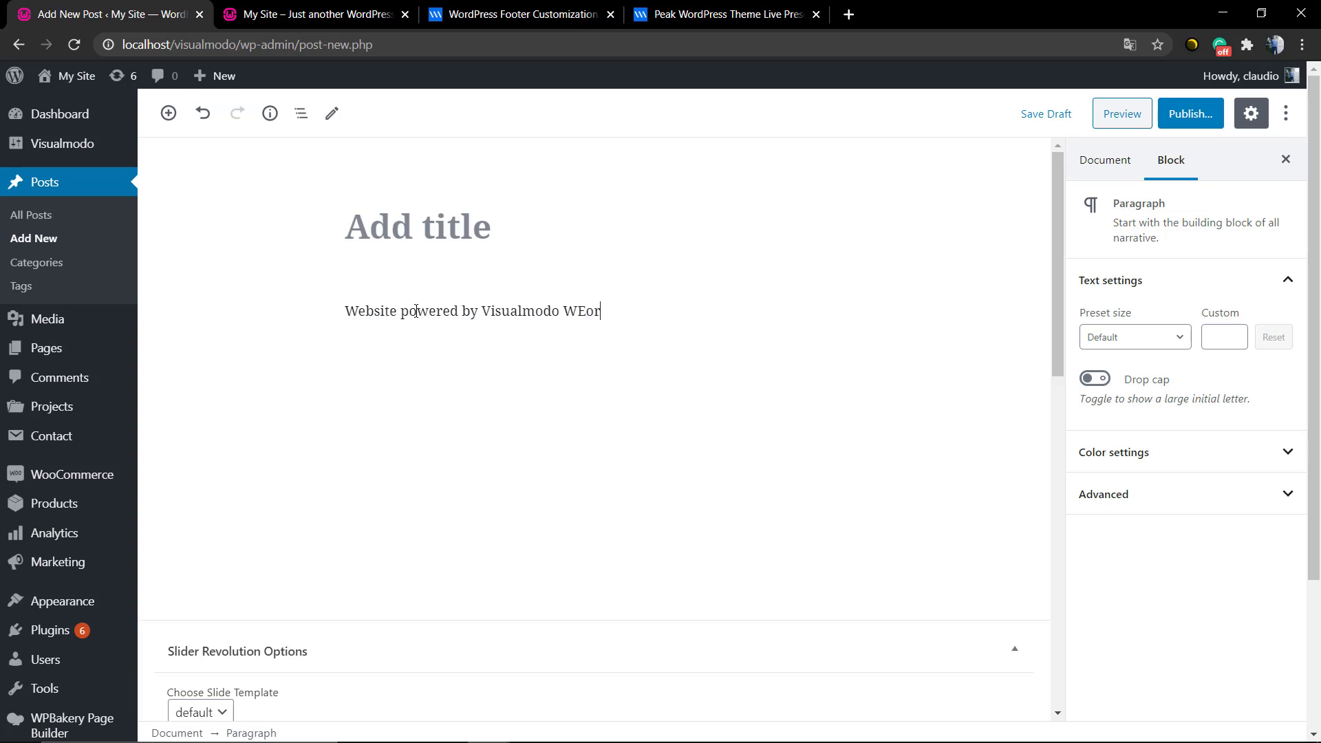
text(WordPress)
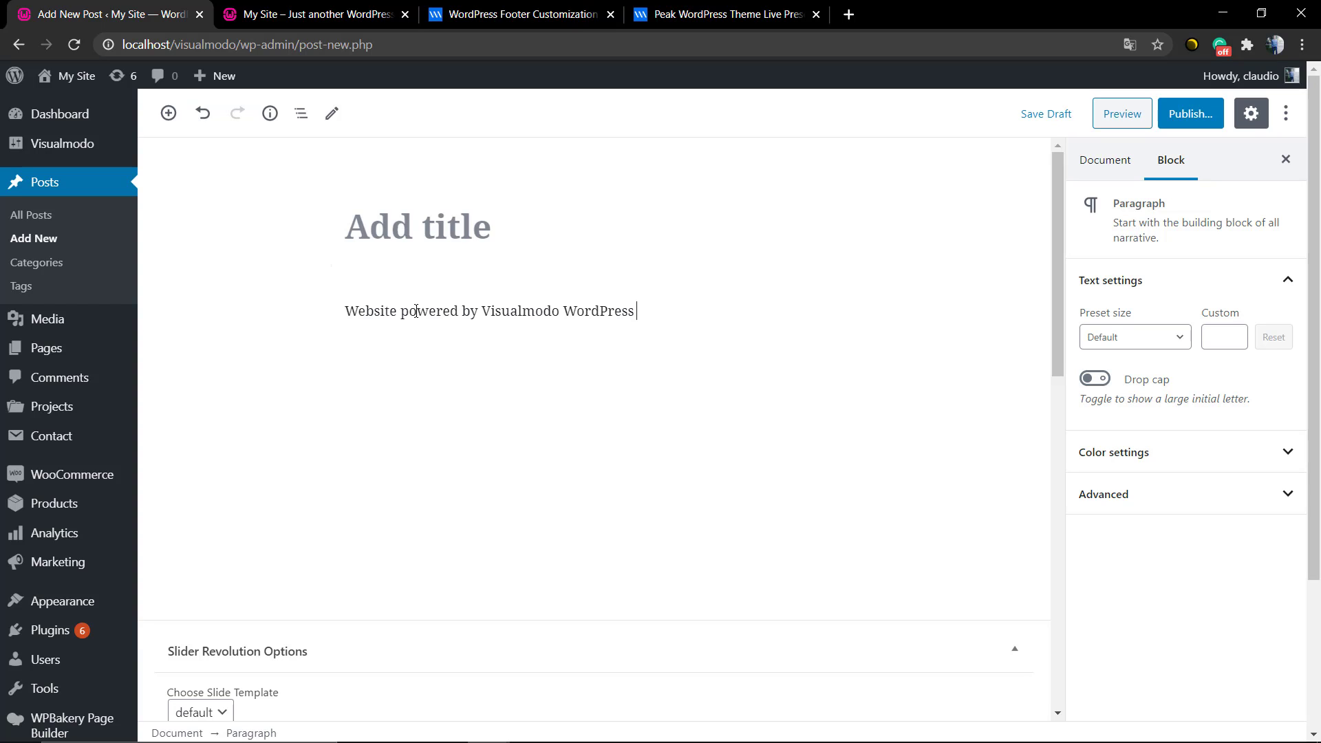
text(Themes)
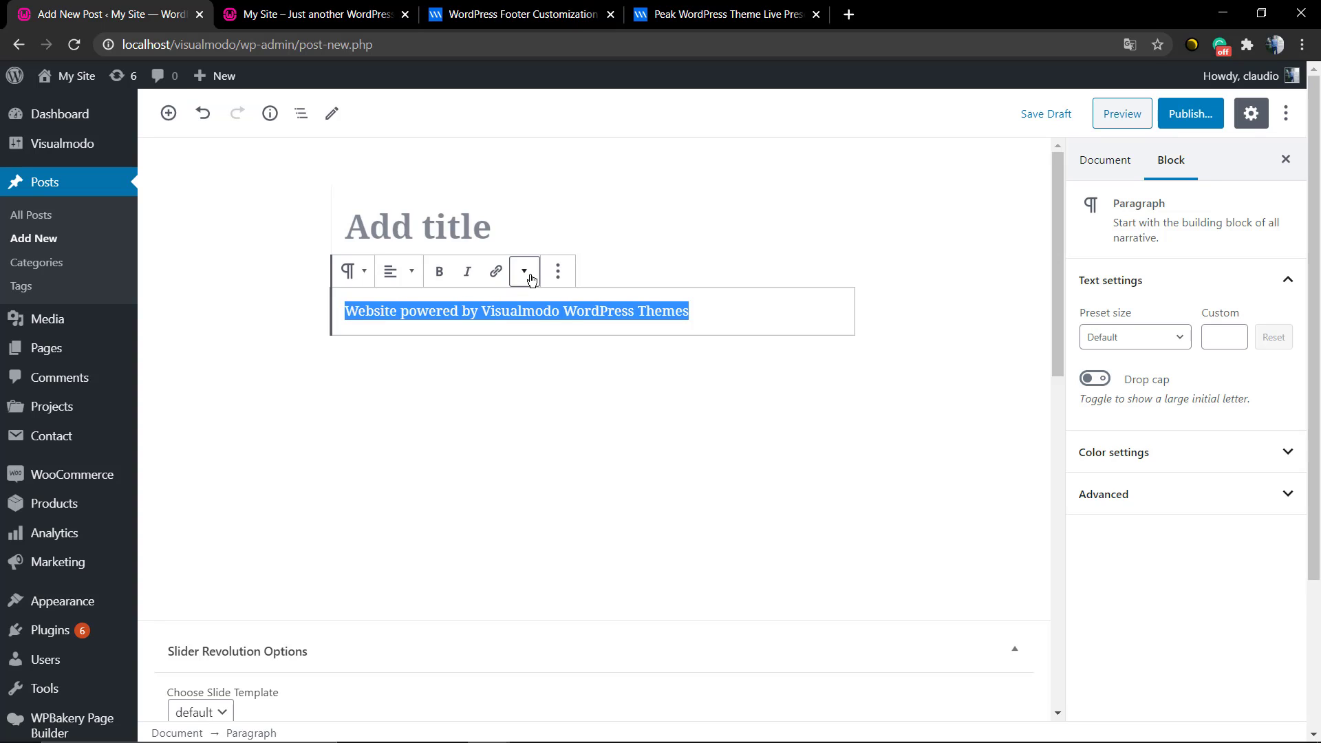
mouse_move(557, 271)
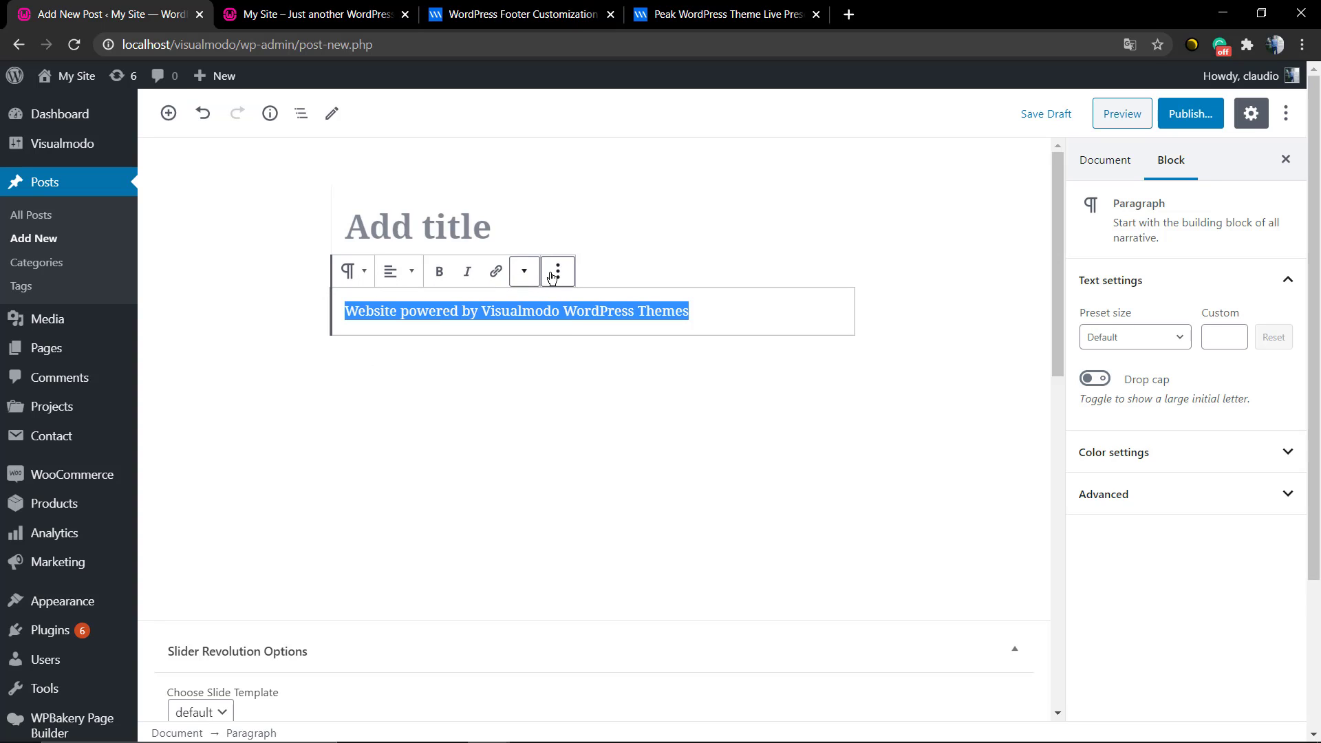
Step: Colour the selected paragraph text Vivid purple from the block toolbar's text colour options
click(558, 271)
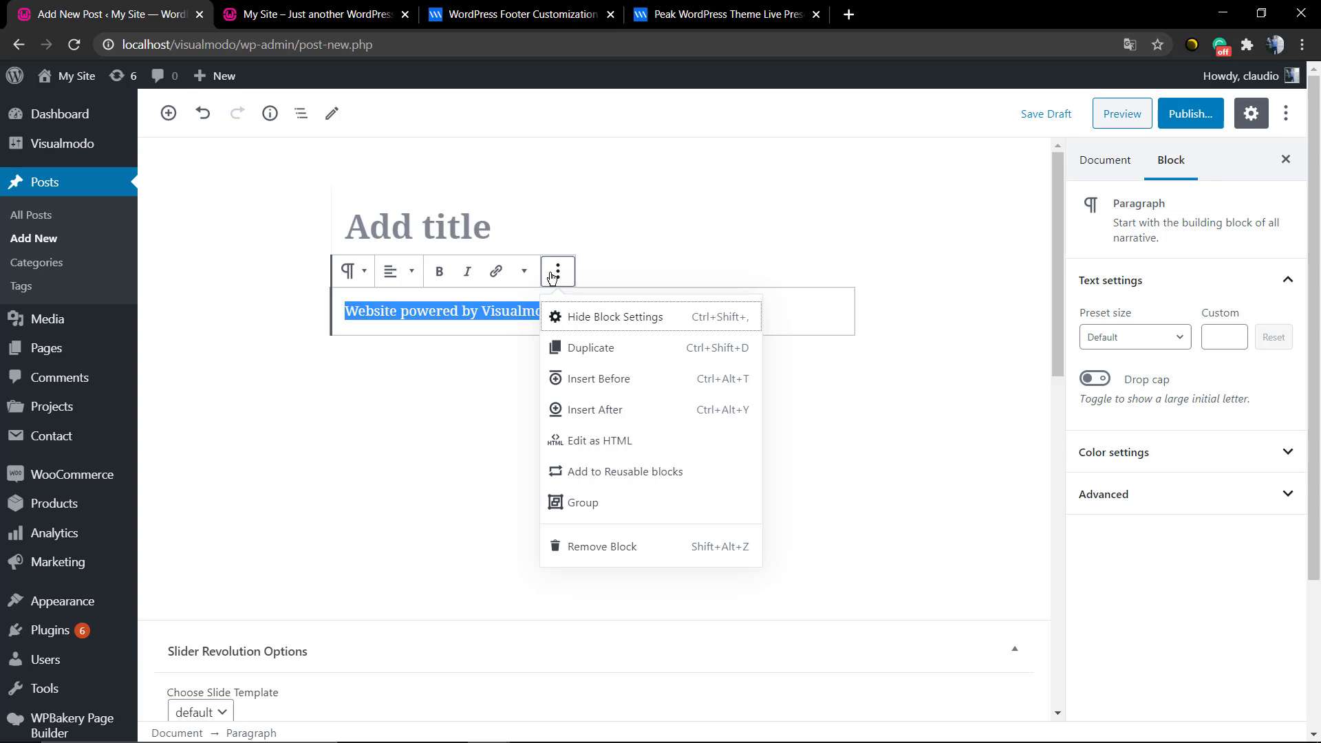
mouse_move(543, 285)
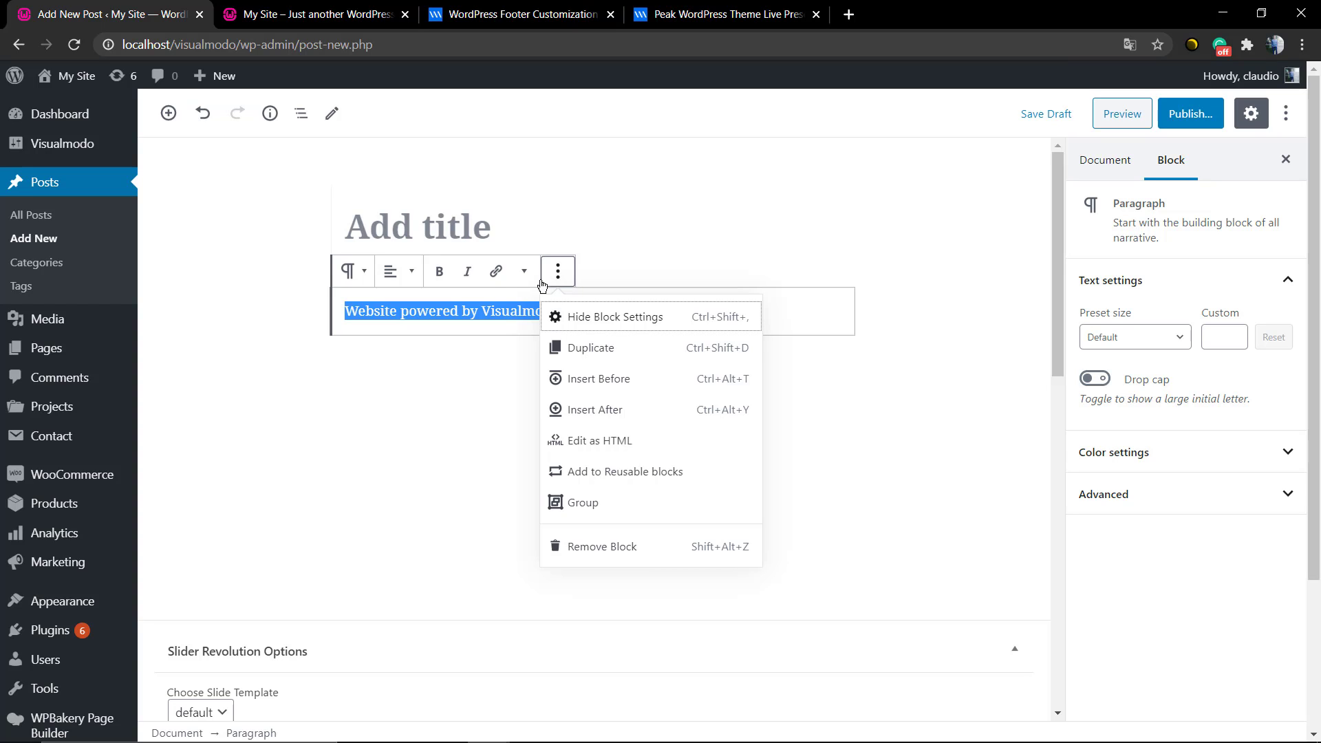
mouse_move(497, 271)
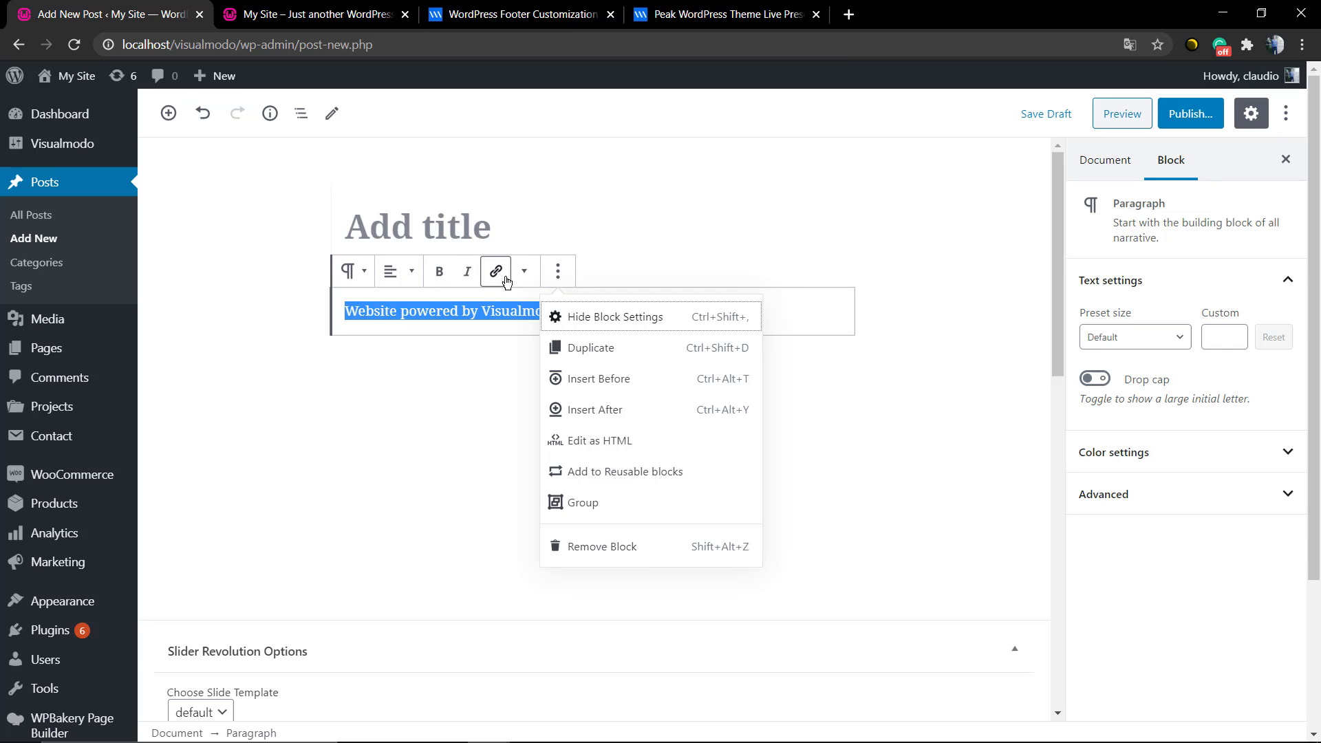
click(523, 271)
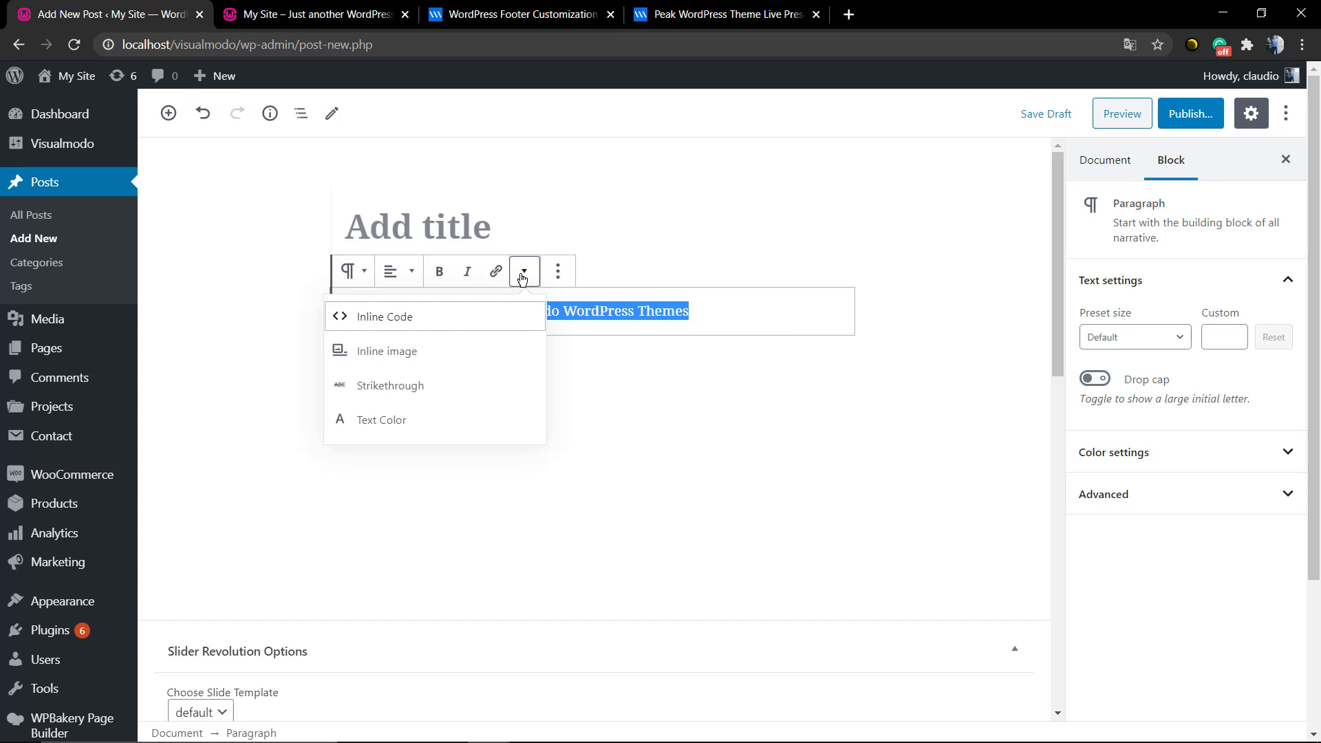
click(381, 420)
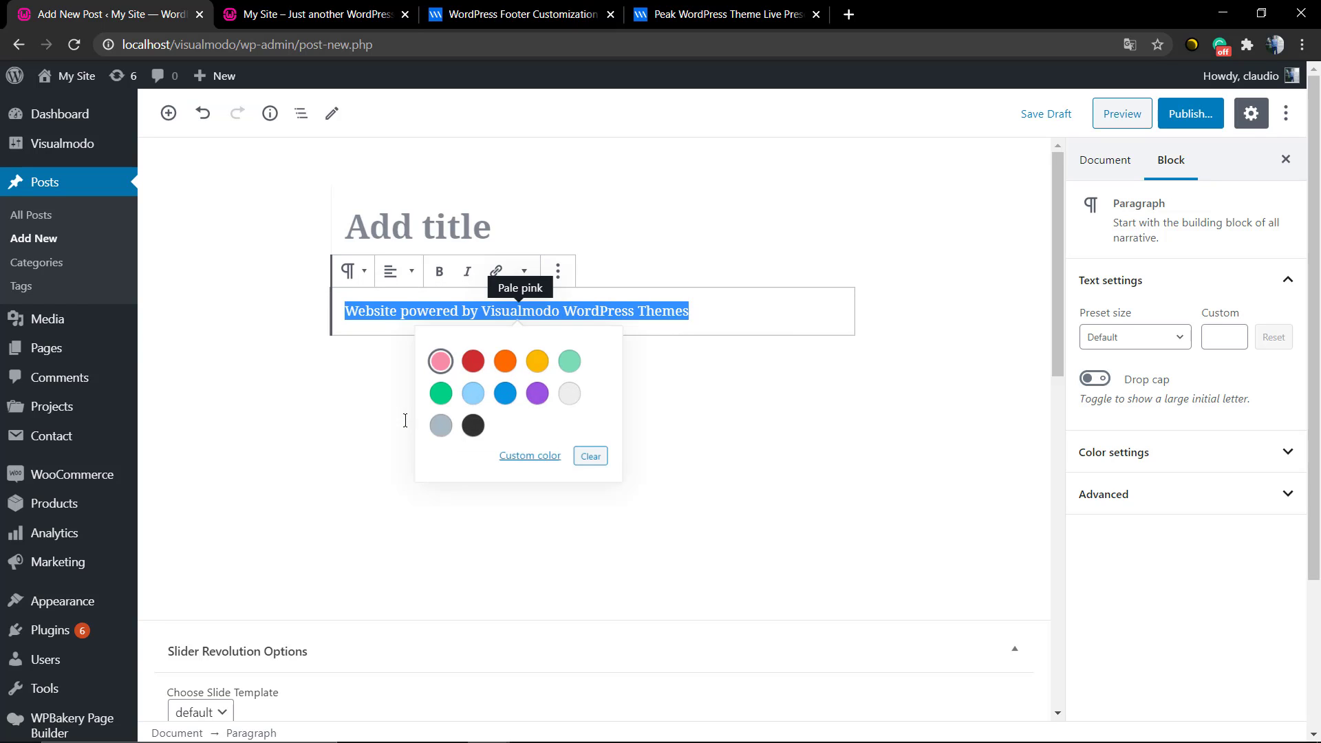
mouse_move(471, 366)
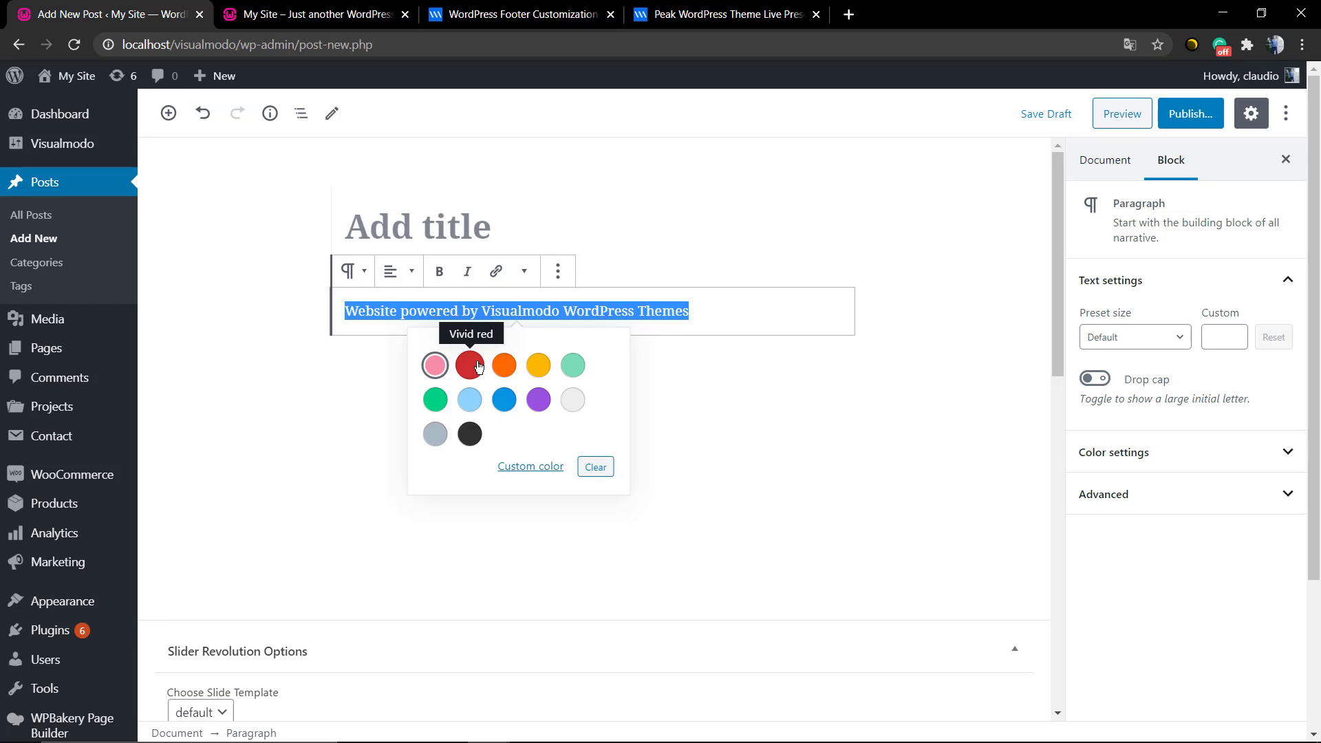
mouse_move(523, 411)
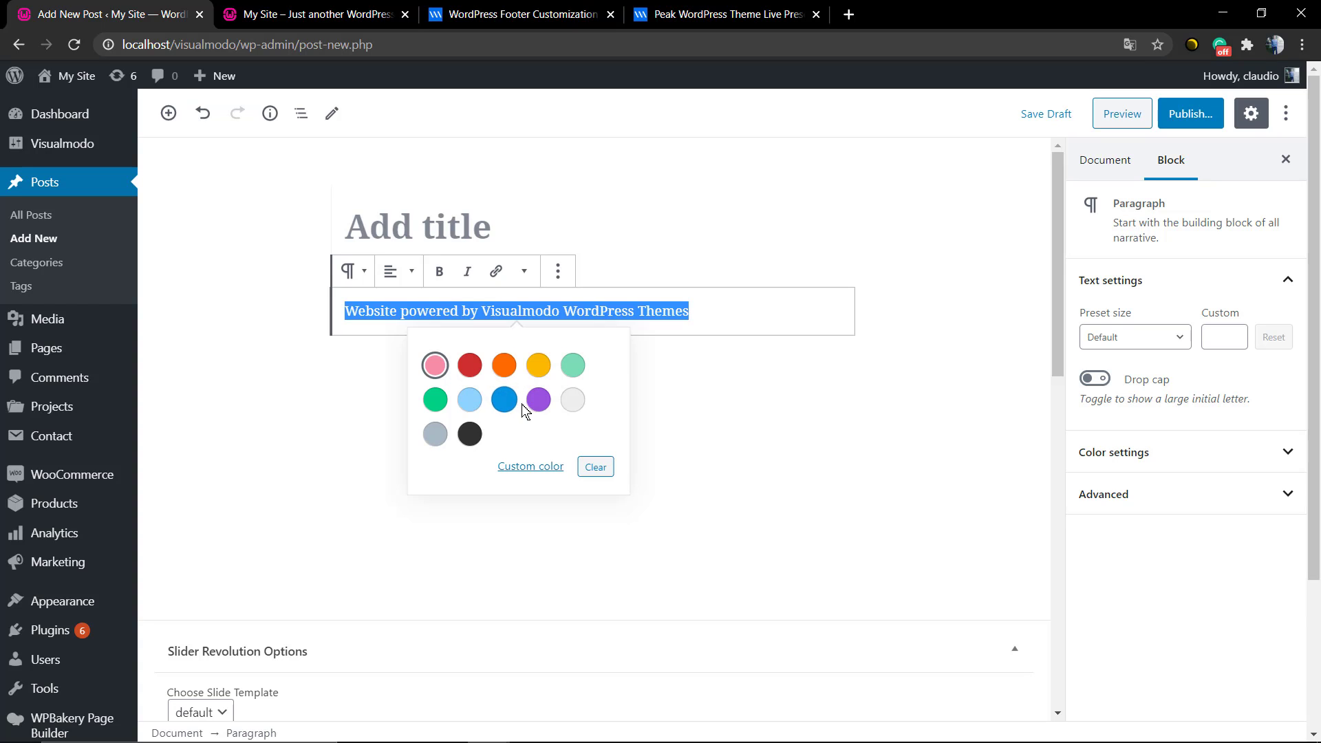
click(503, 399)
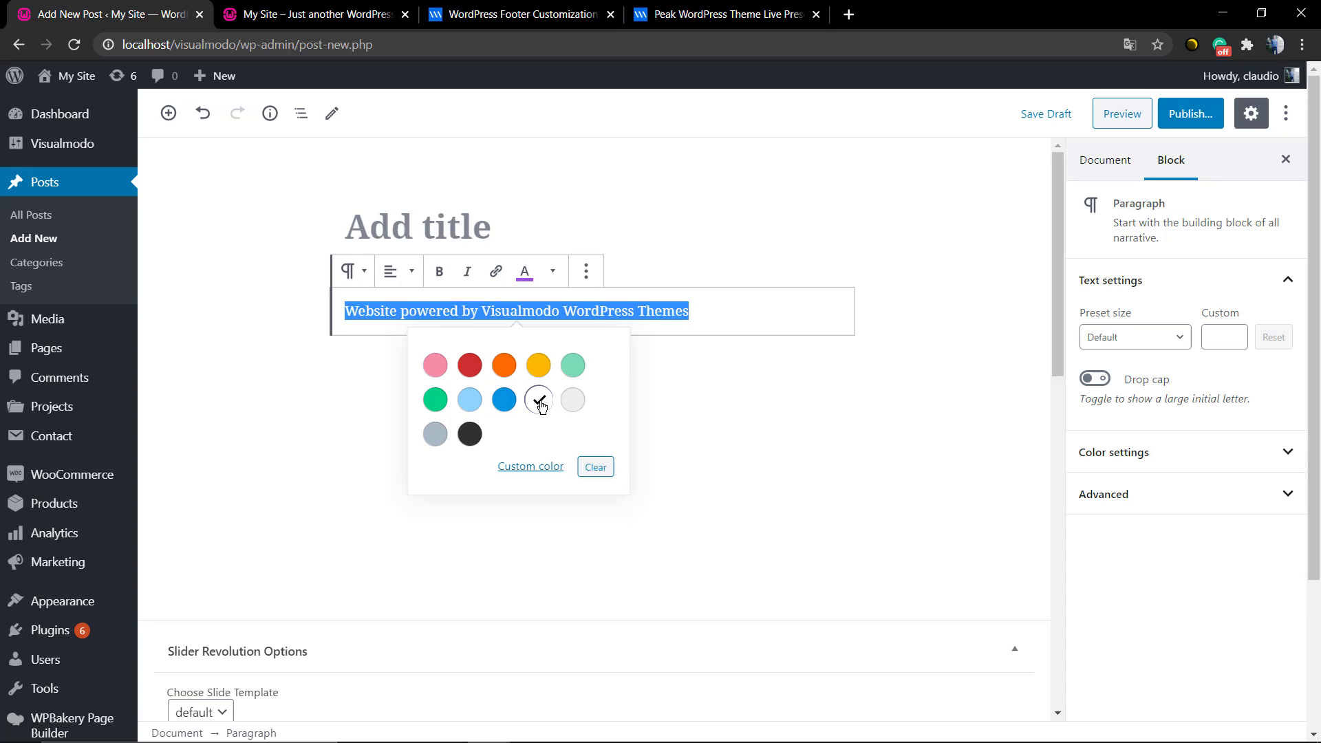
click(538, 399)
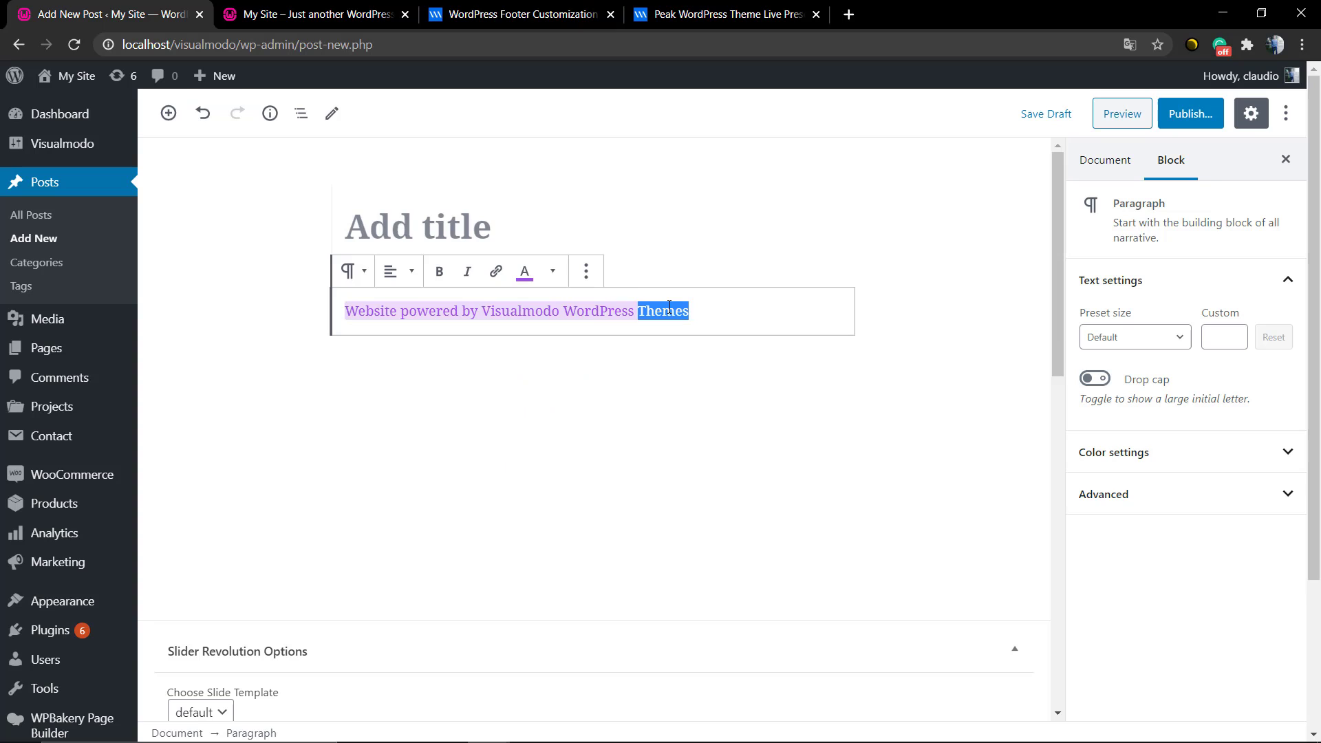
Step: Switch the paragraph block to Edit as HTML, revealing the vivid purple span class
click(586, 271)
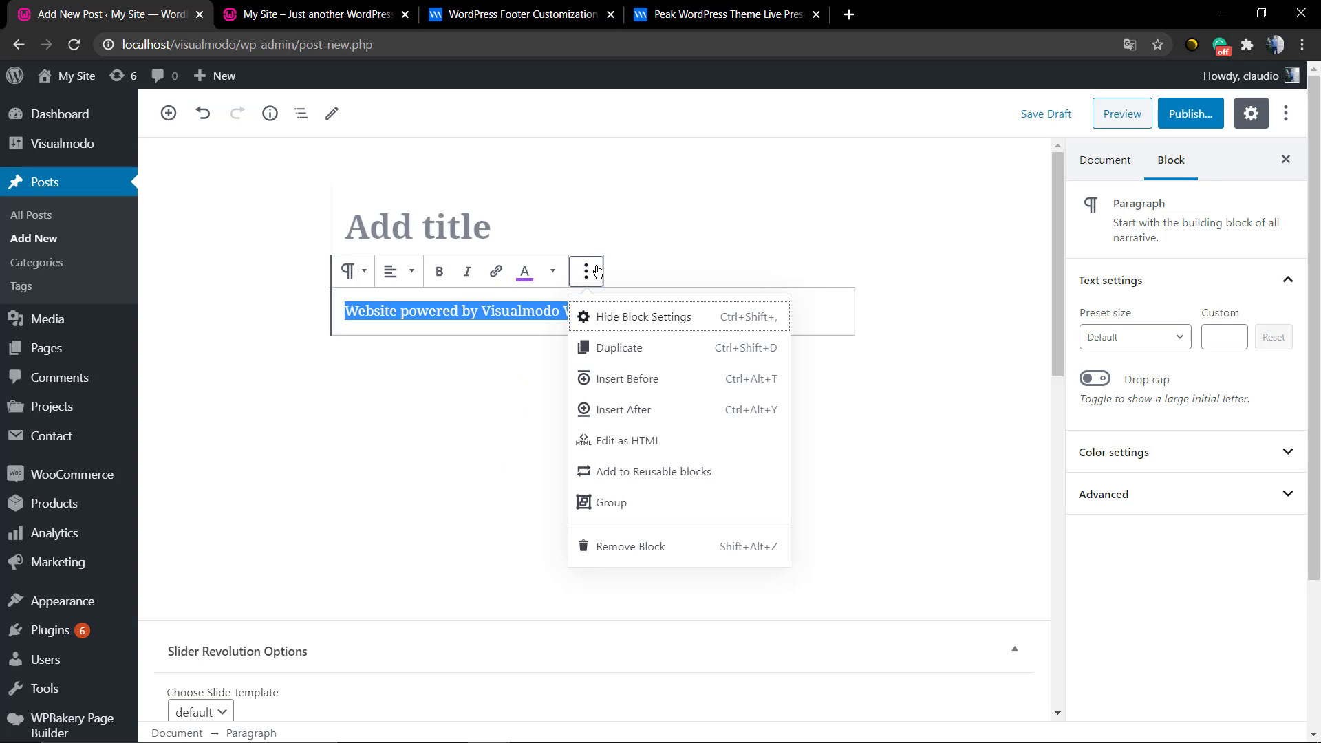
mouse_move(674, 444)
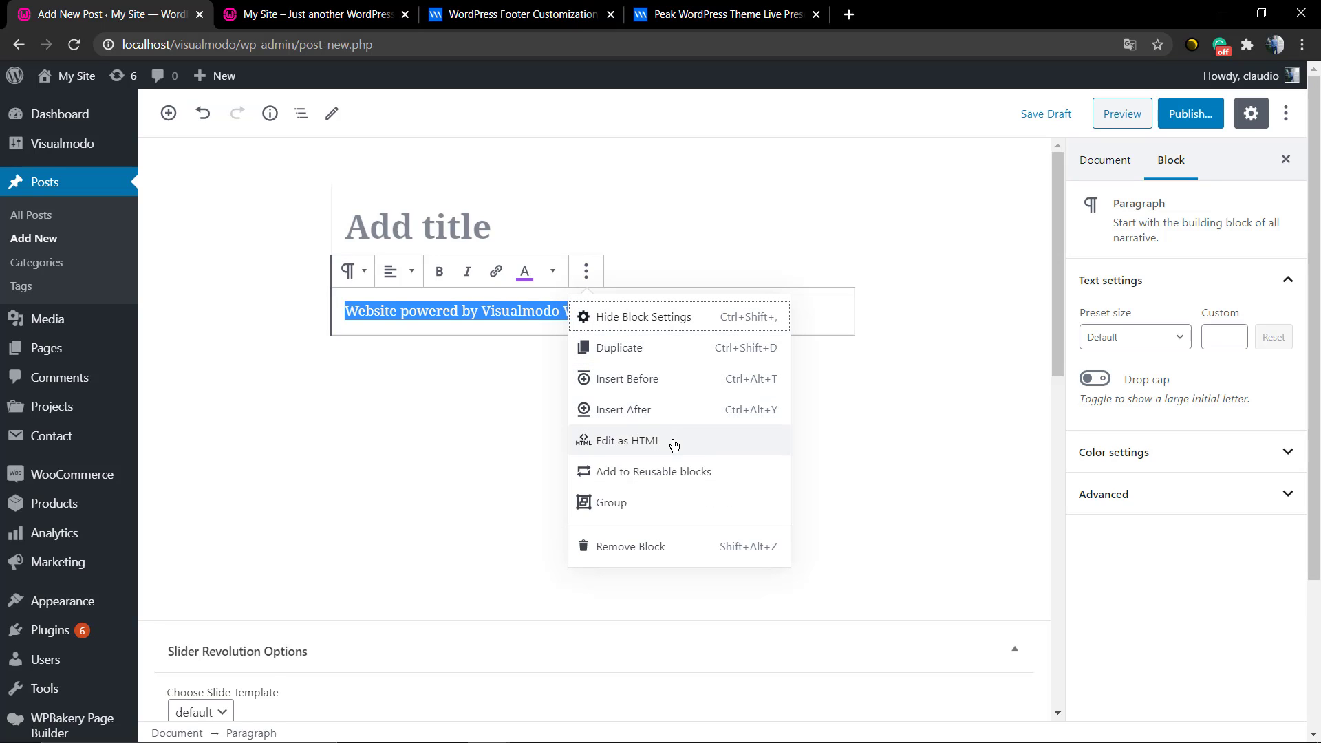
click(627, 441)
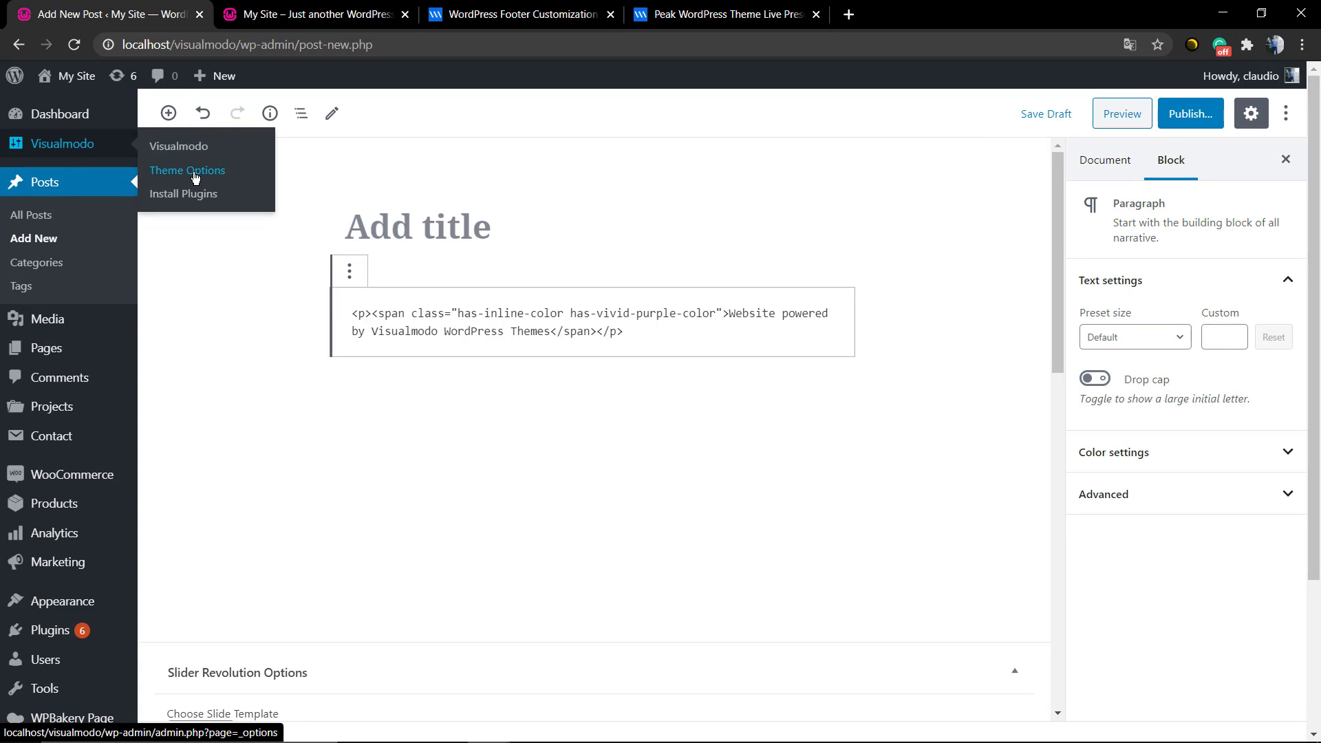
Step: Paste the purple-span HTML into Theme Options > Footer Copyright Text (Text mode) and save
click(187, 171)
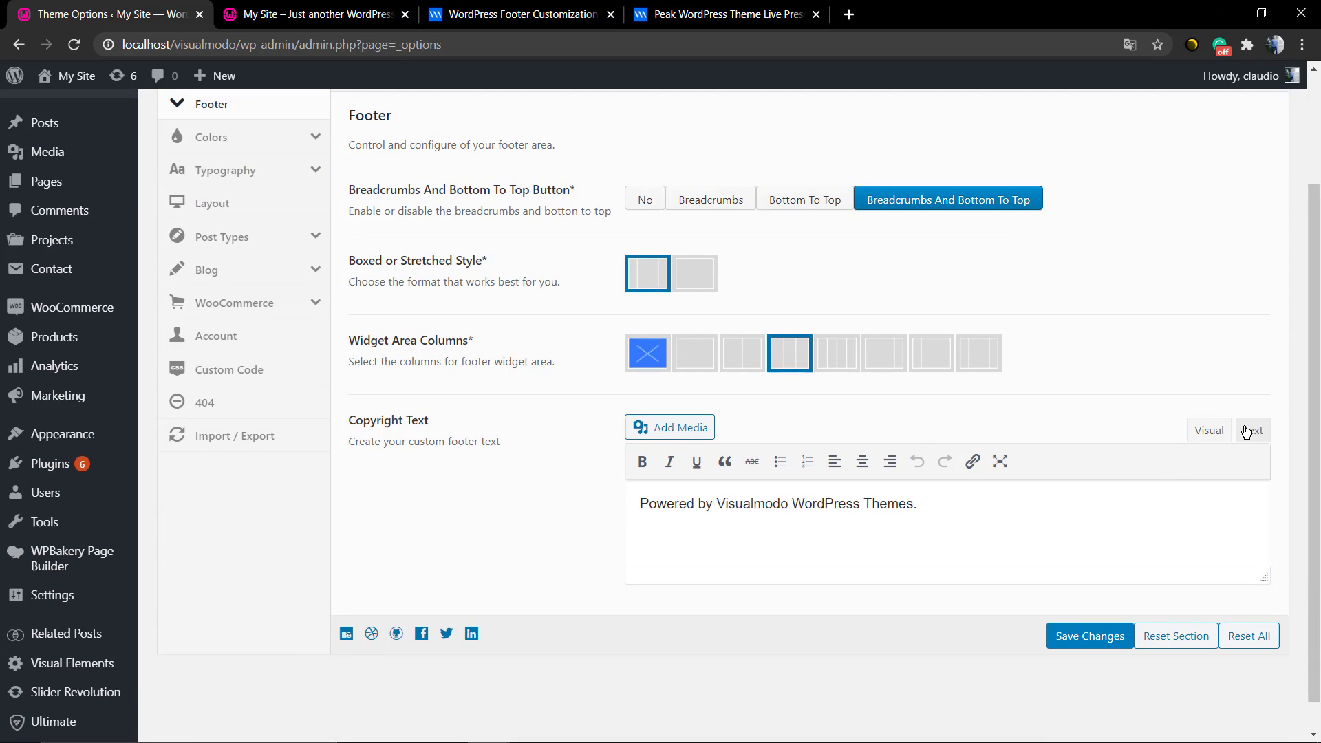
click(1253, 430)
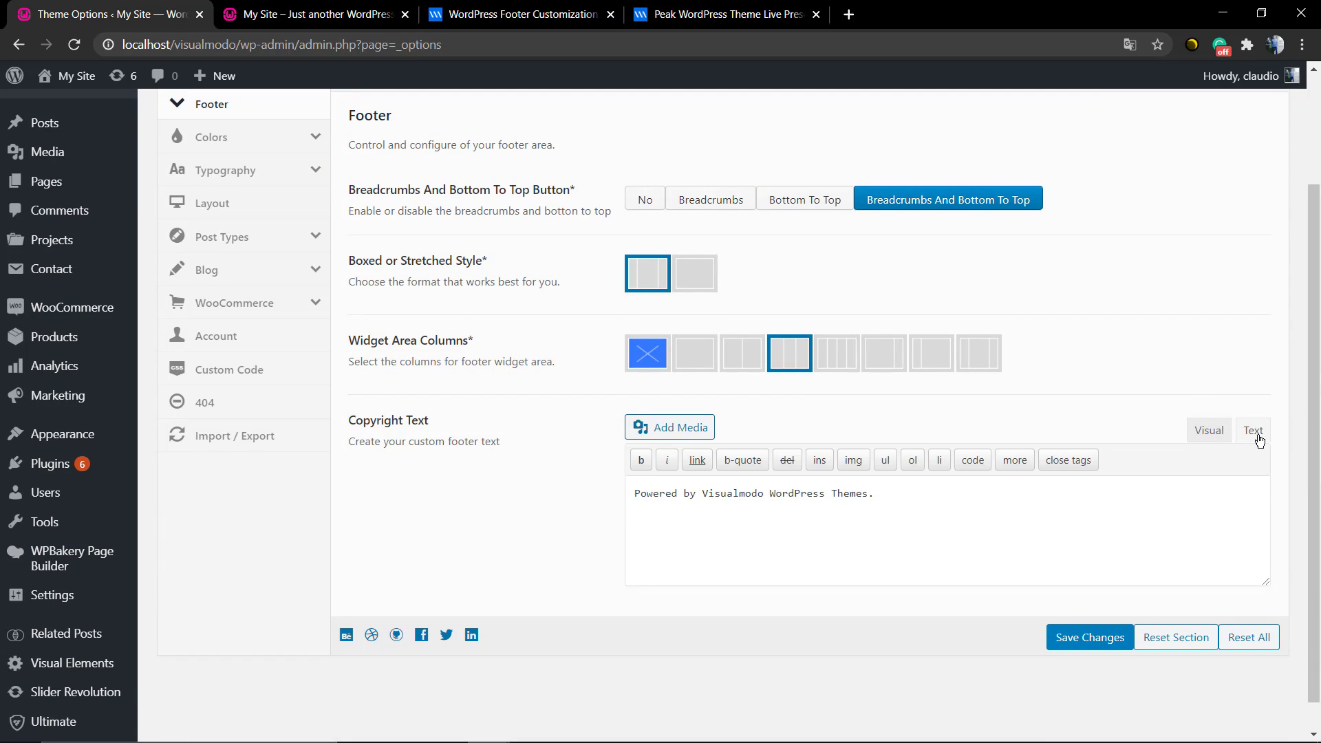
key(ctrl+plus)
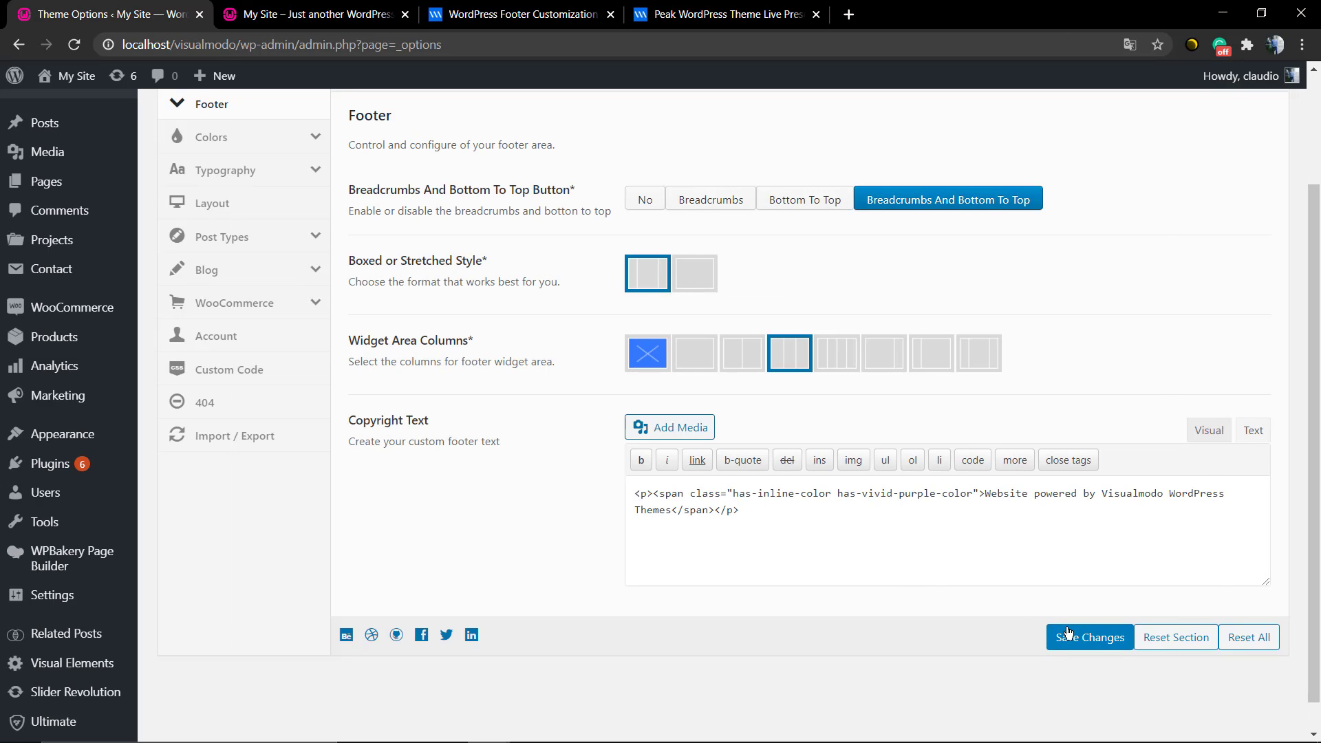
click(1088, 637)
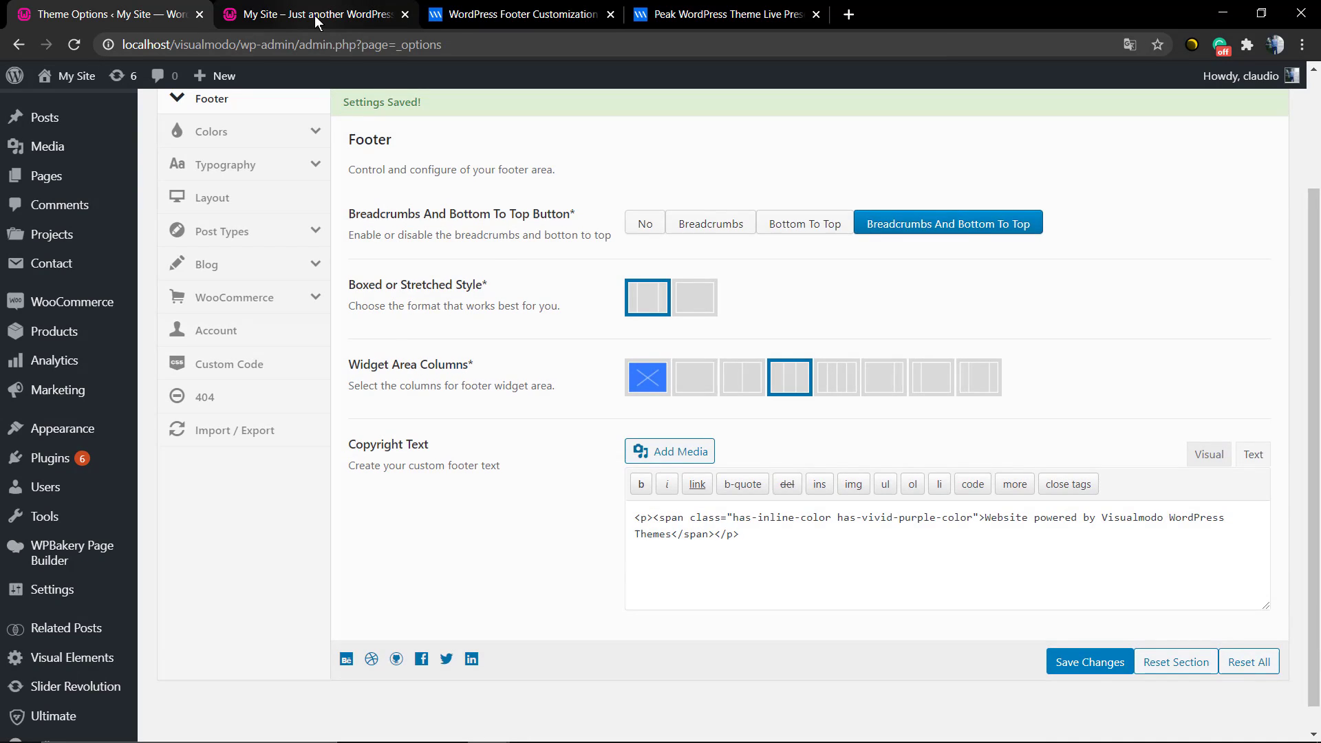
Step: Check the live site, then strip the span tags leaving plain copyright text
click(312, 14)
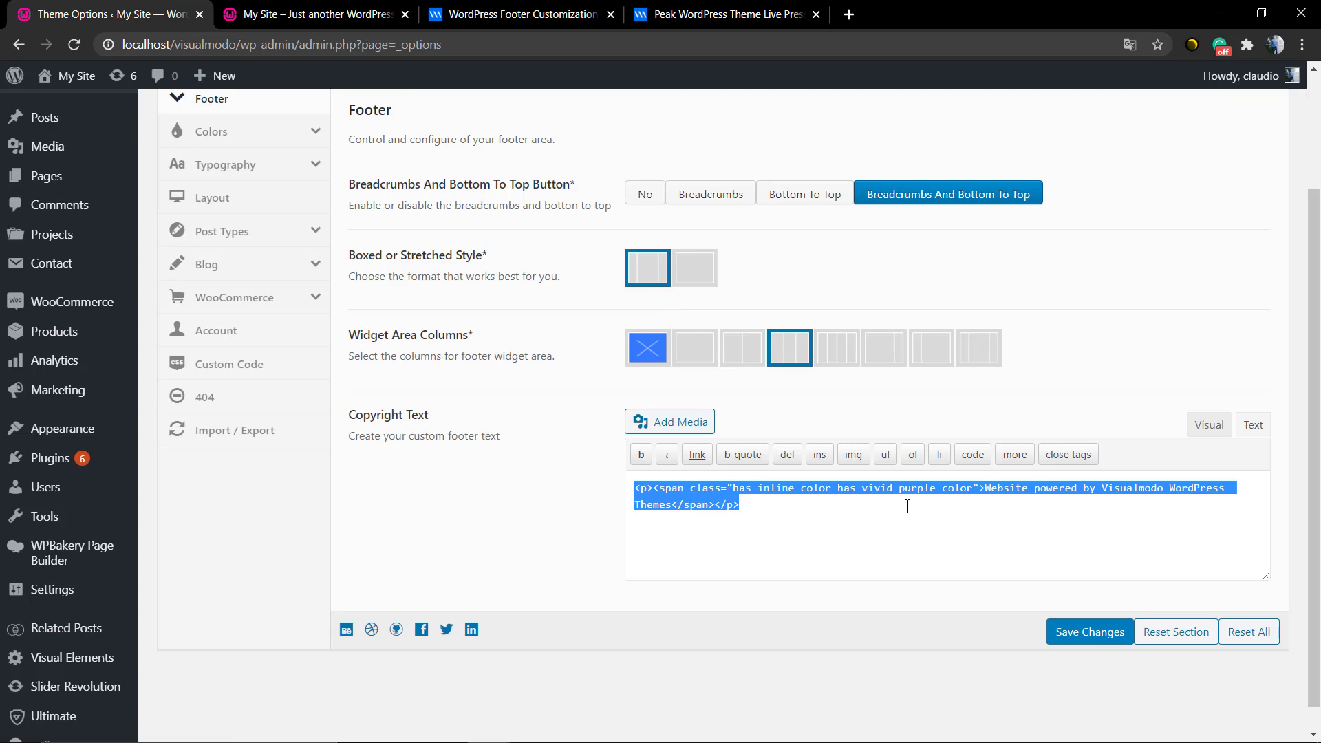
click(846, 503)
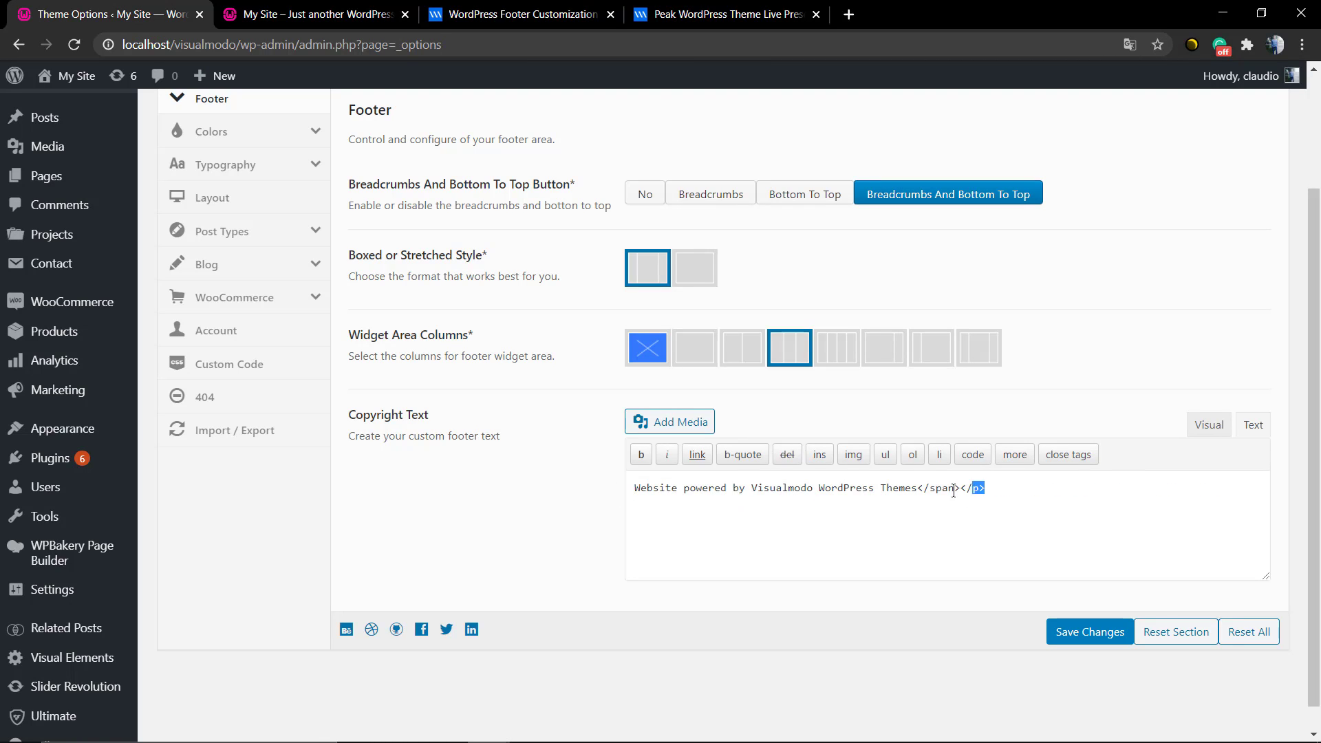
click(1087, 631)
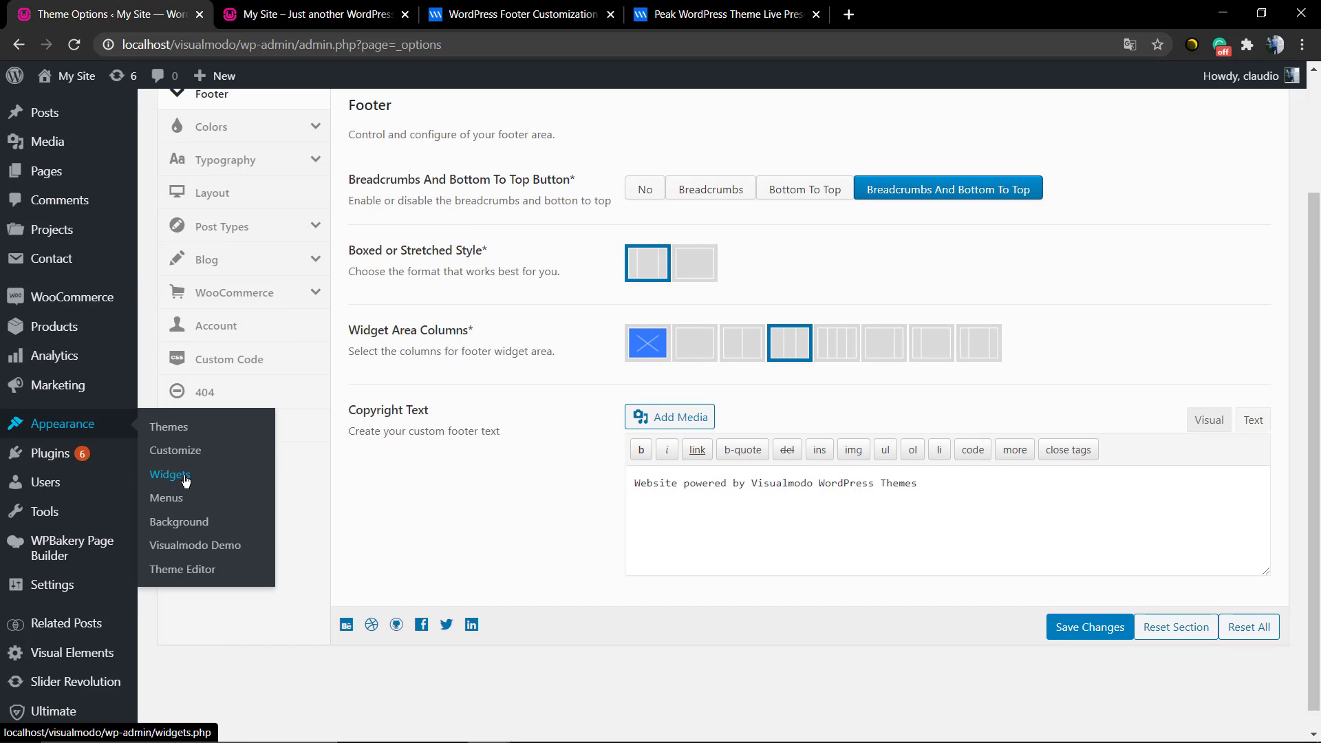
Step: In Appearance > Widgets, expand First Footer's Email Us text widget and remove its link
click(171, 474)
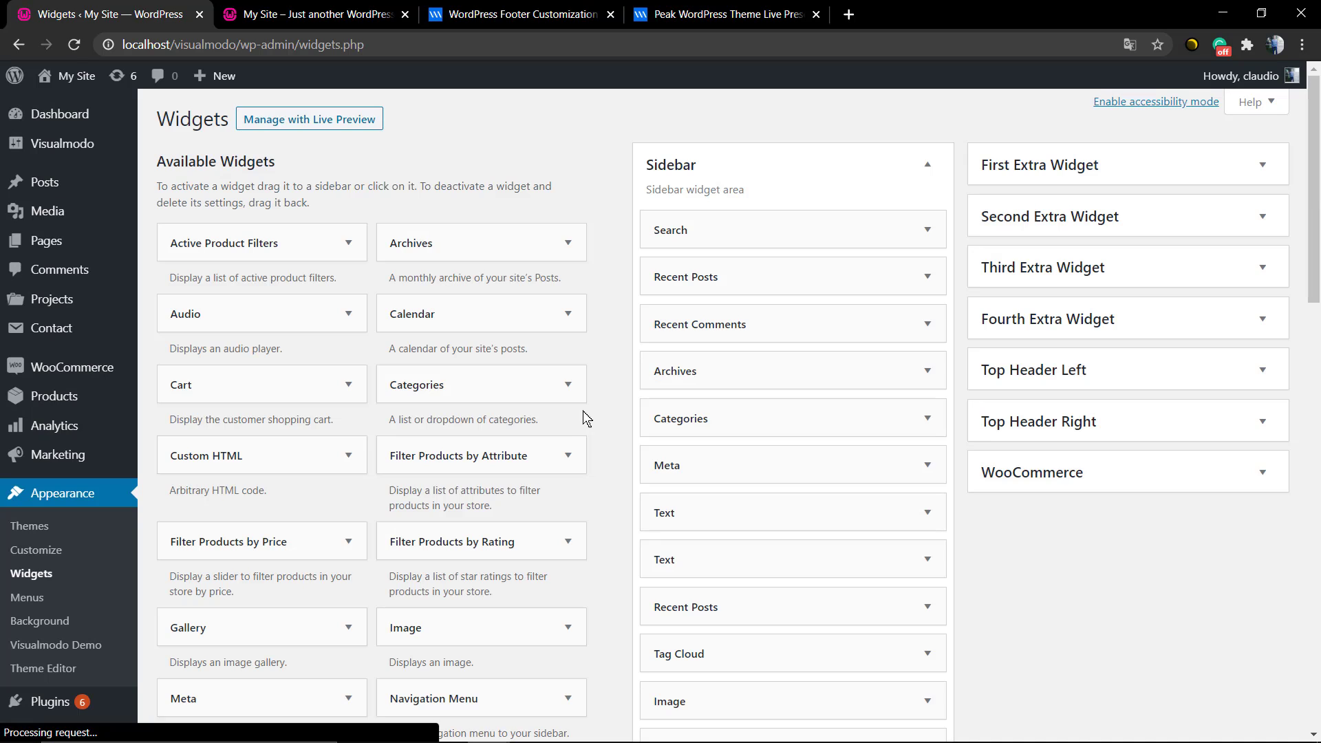
click(926, 163)
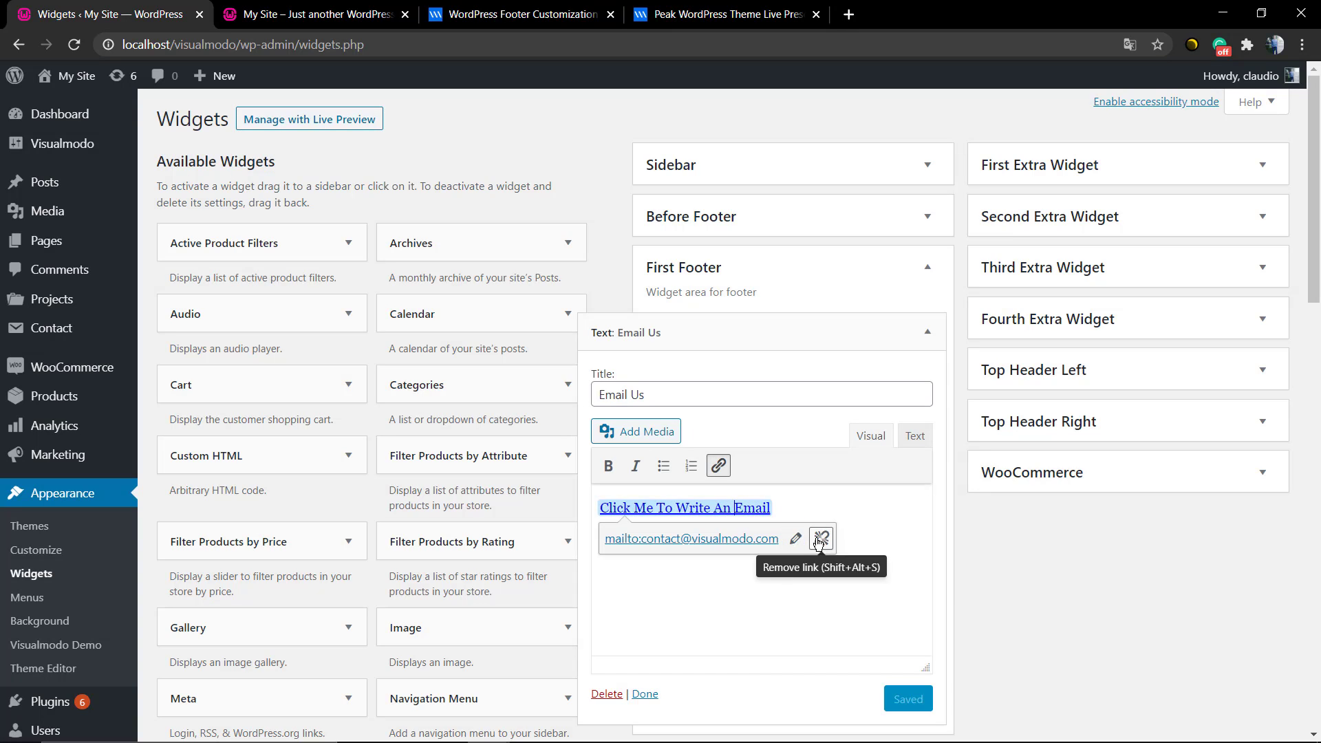
click(818, 538)
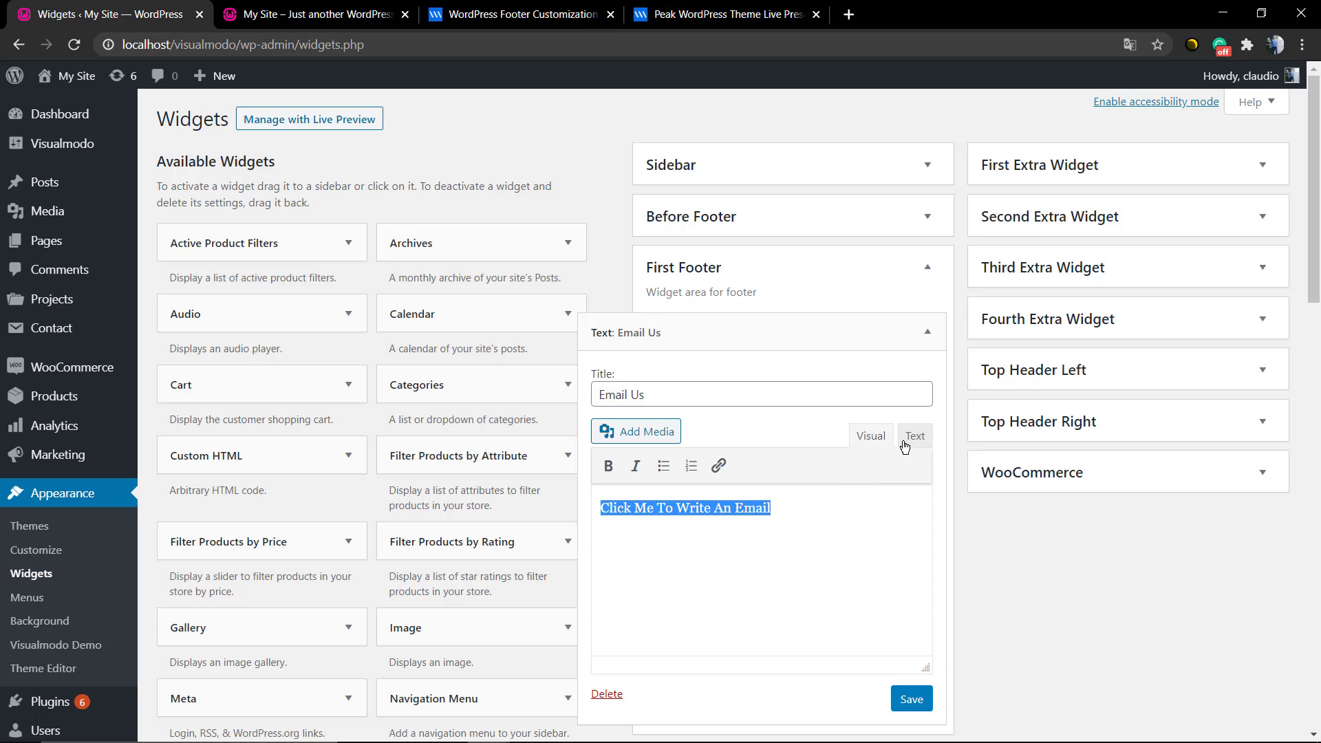
Step: Paste the purple-span HTML into the widget's Text mode and save it
click(913, 437)
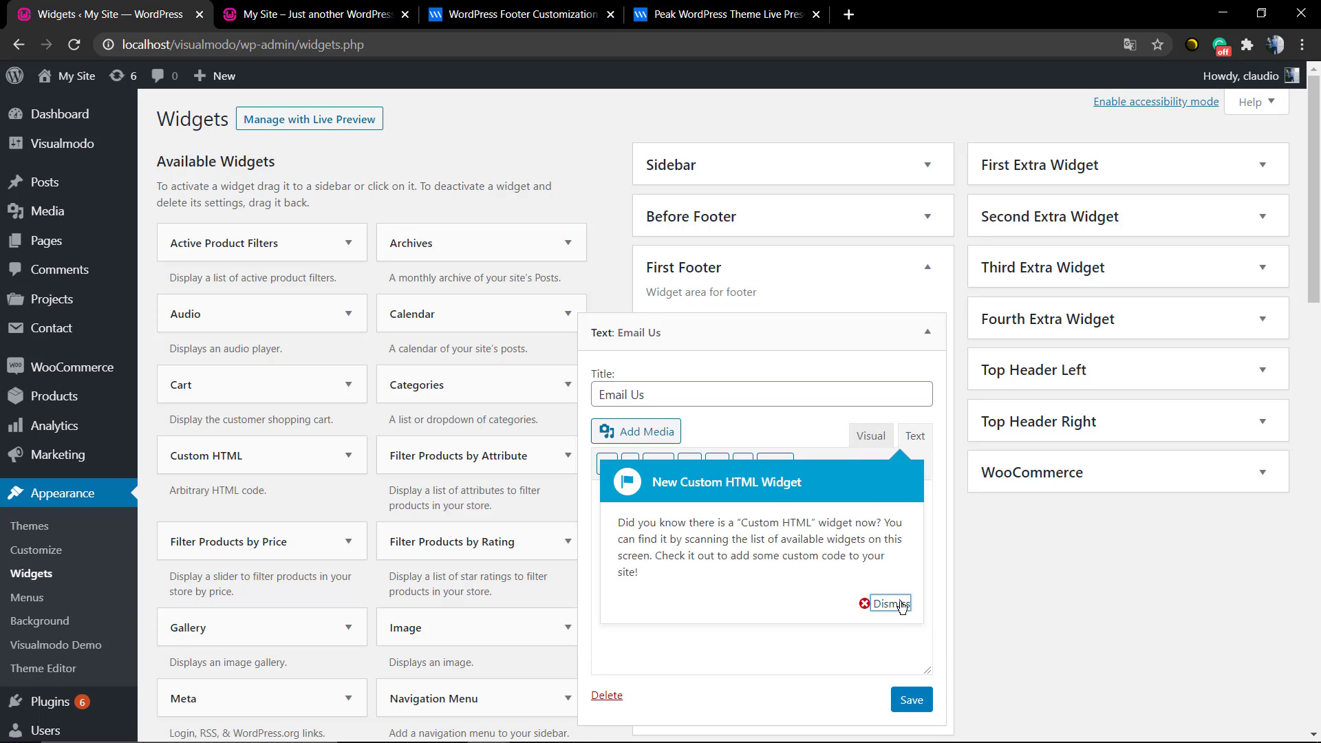
click(891, 604)
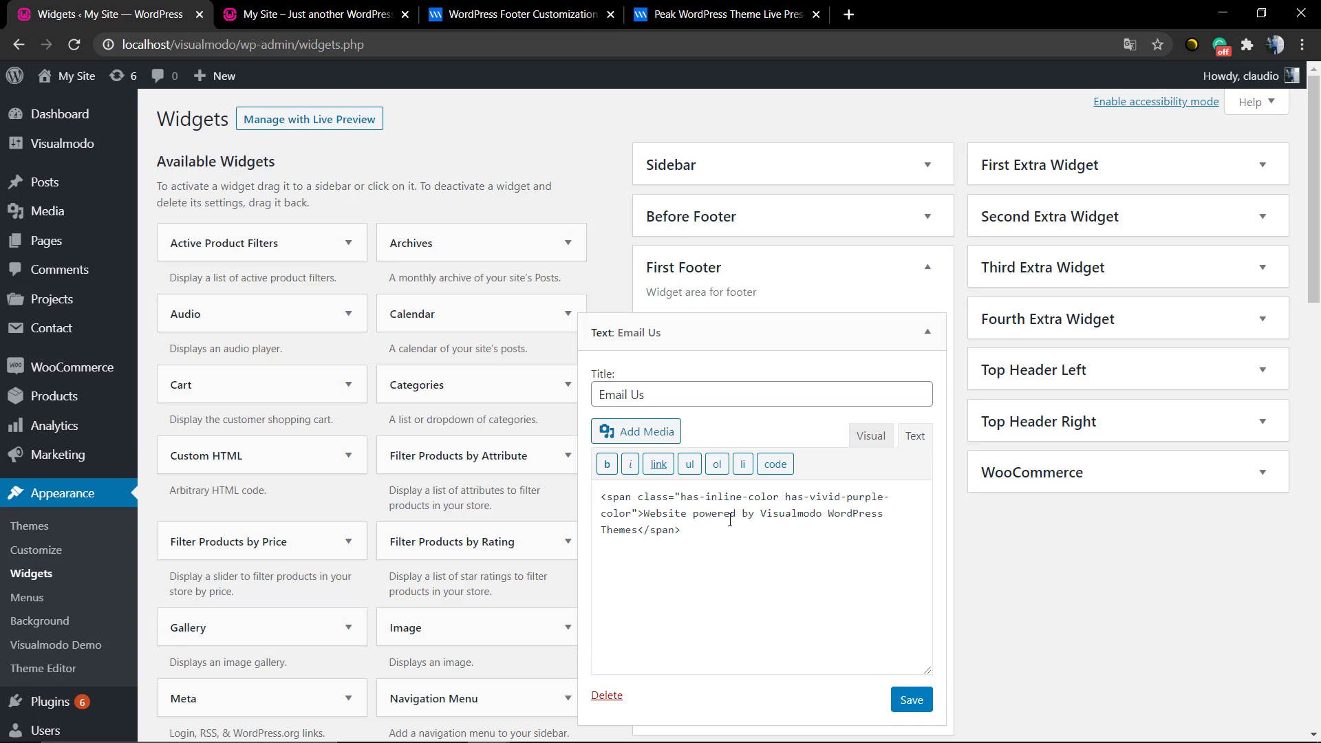
click(911, 699)
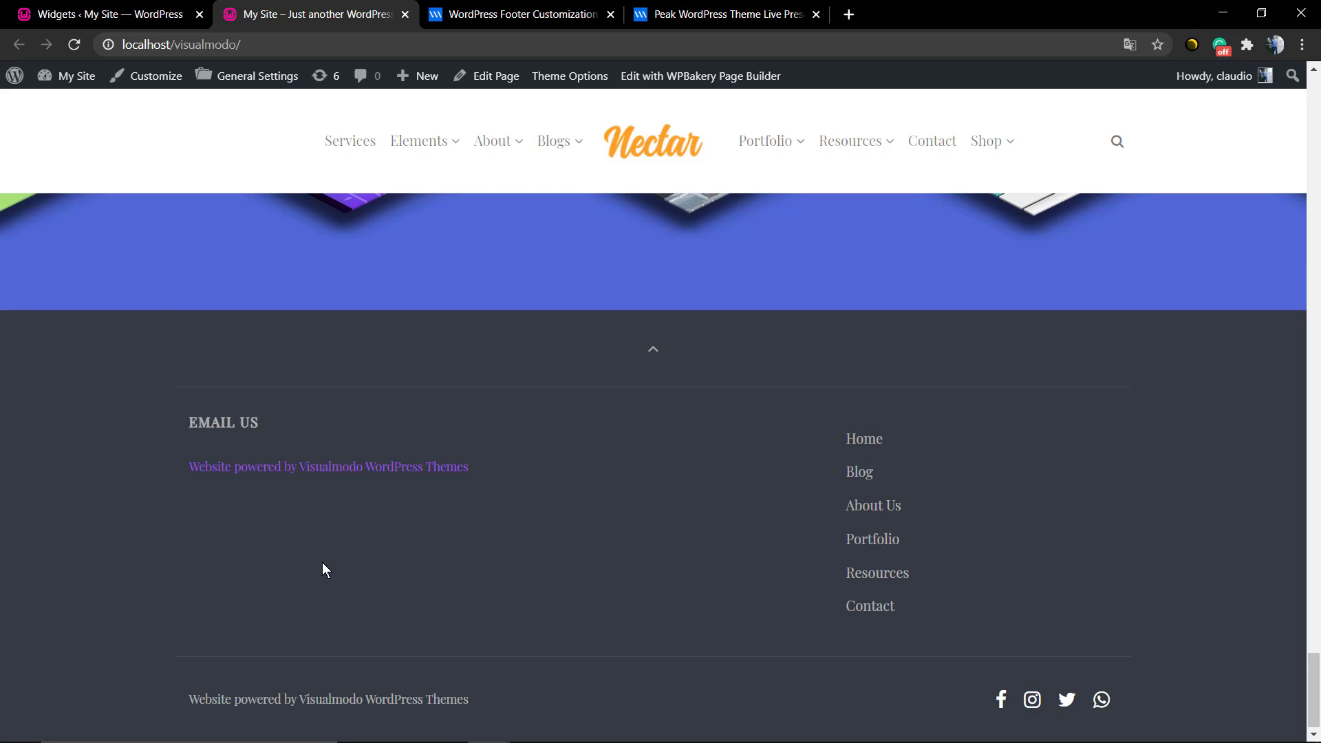
scroll(up, 3)
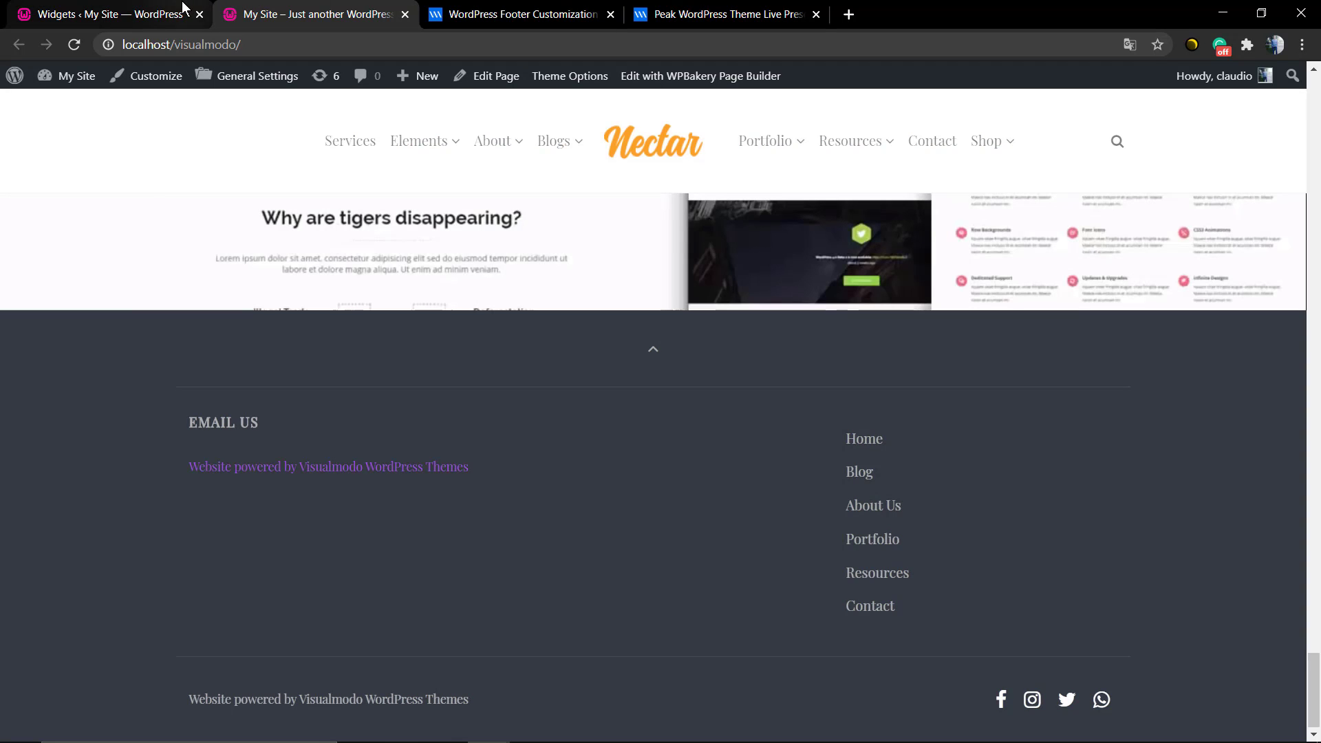
click(101, 13)
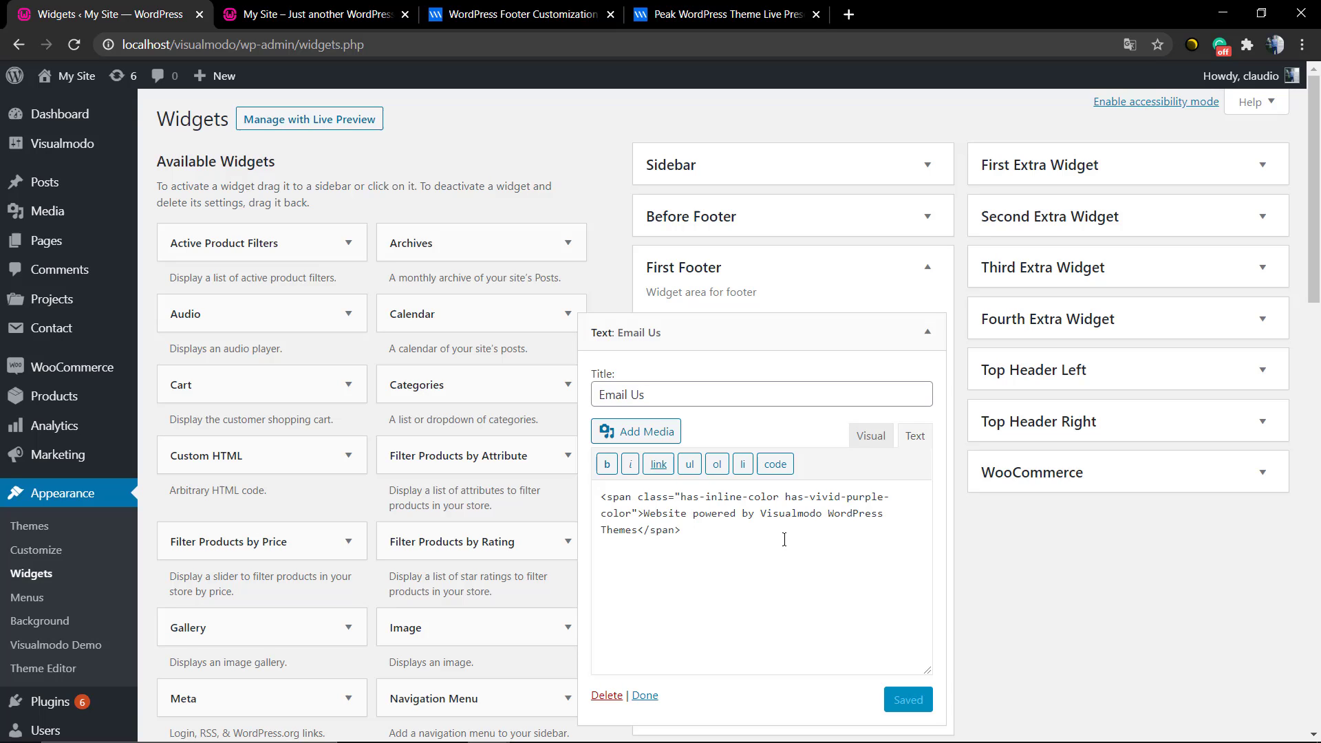
click(870, 436)
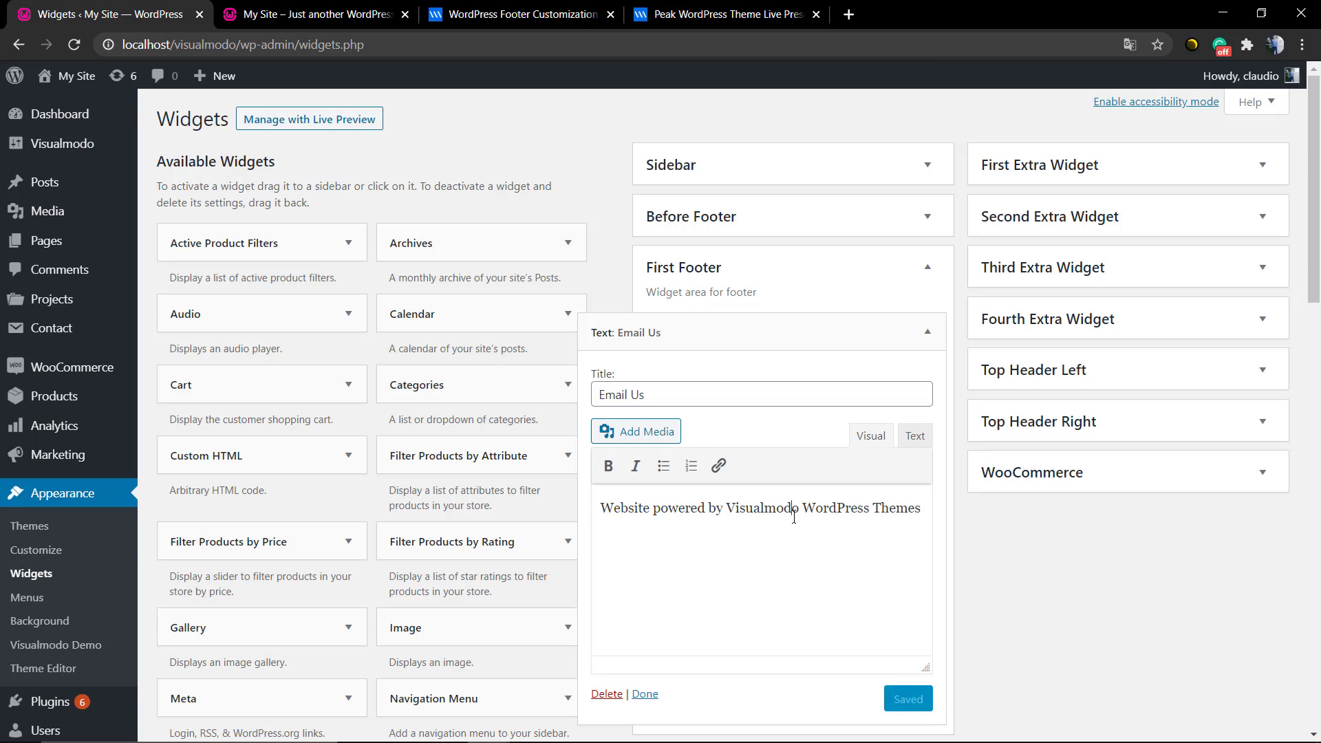
triple_click(758, 508)
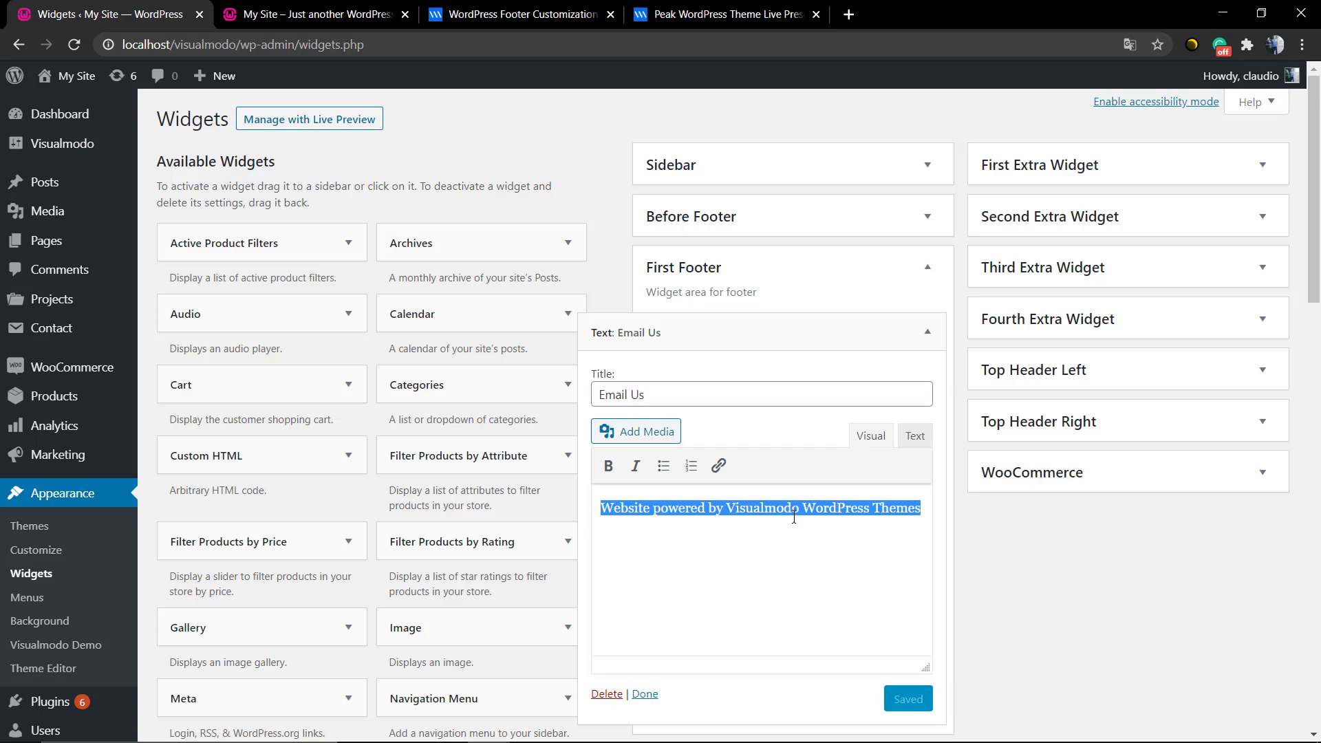
click(914, 436)
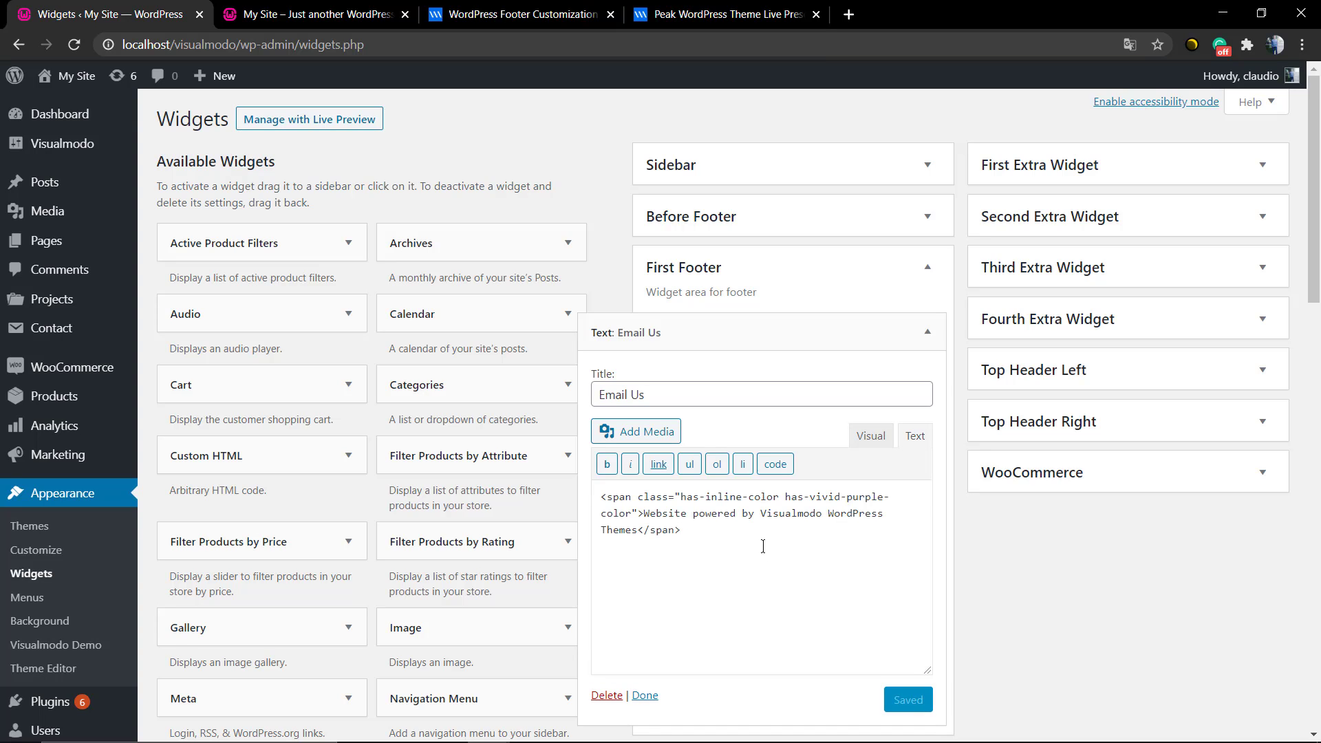
mouse_move(743, 464)
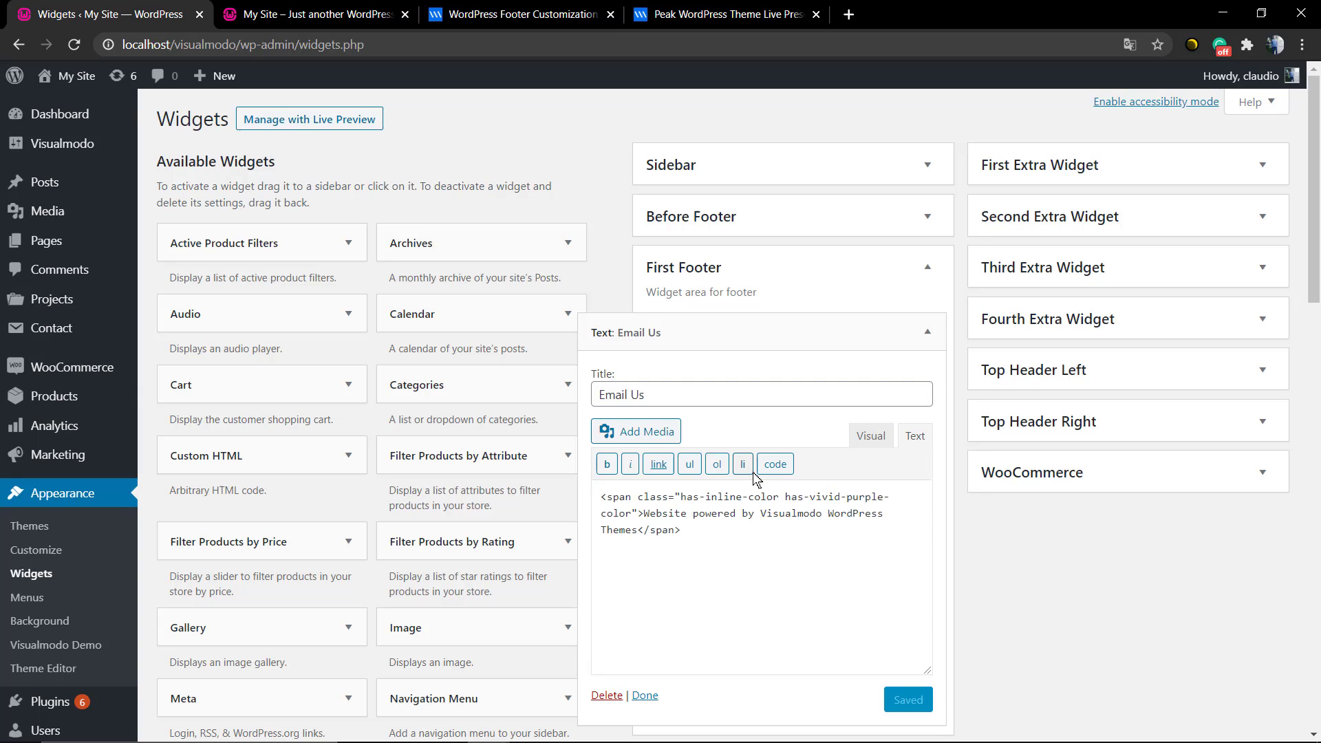
click(683, 530)
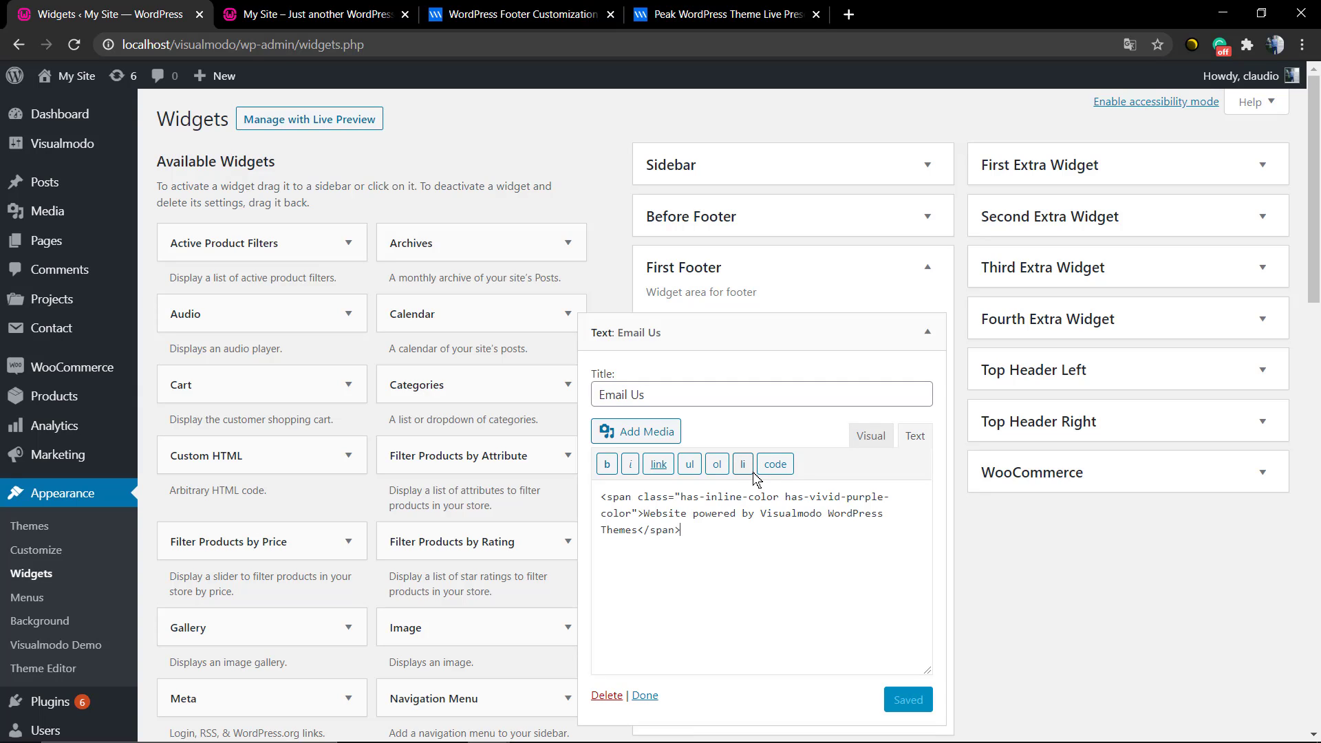